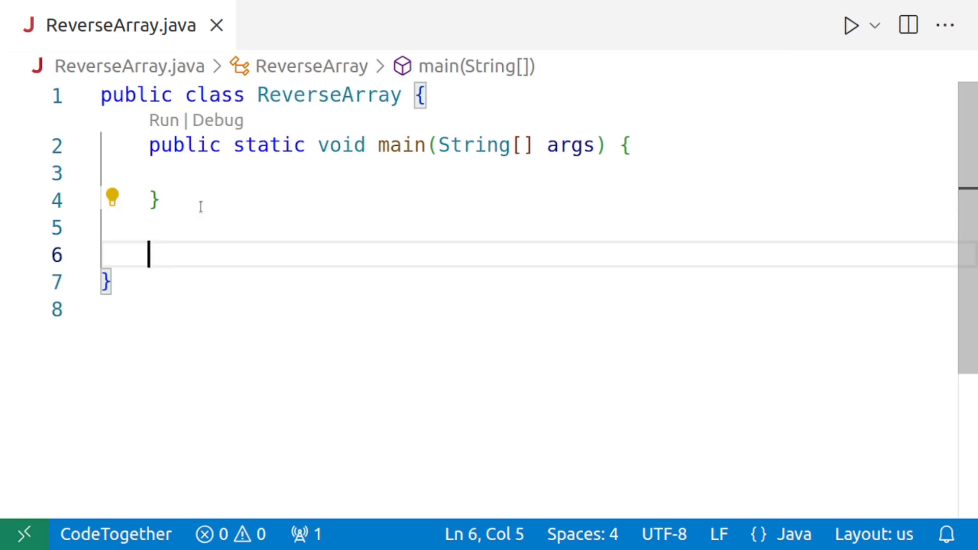
- Add an empty public static void reverseArrayRecursive(int a[], int offset) method below main
text(public s)
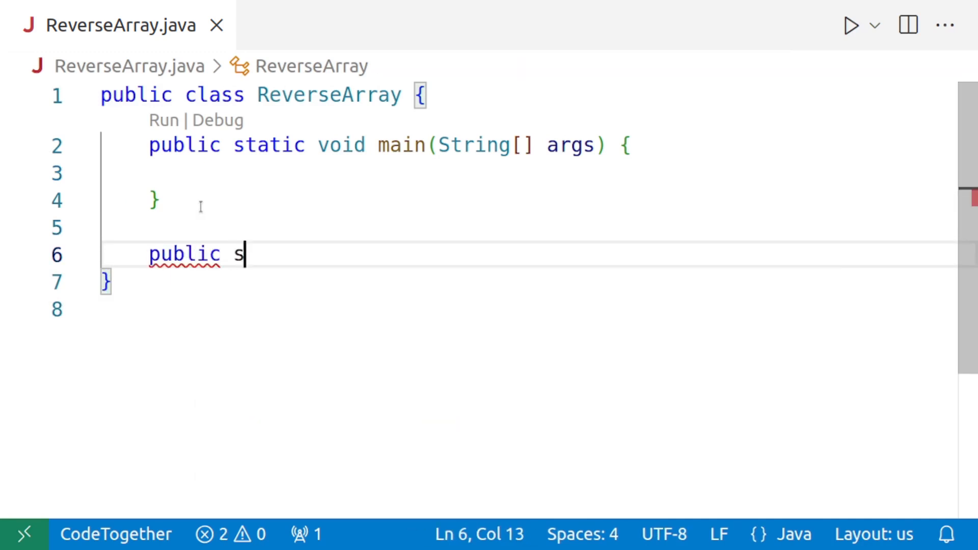
text(tatic void)
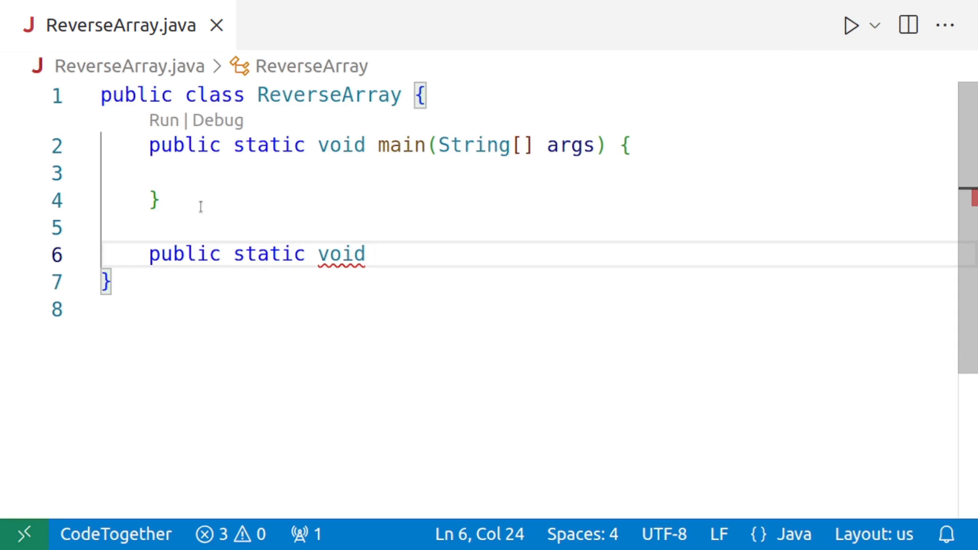
text(reverseArrayRec)
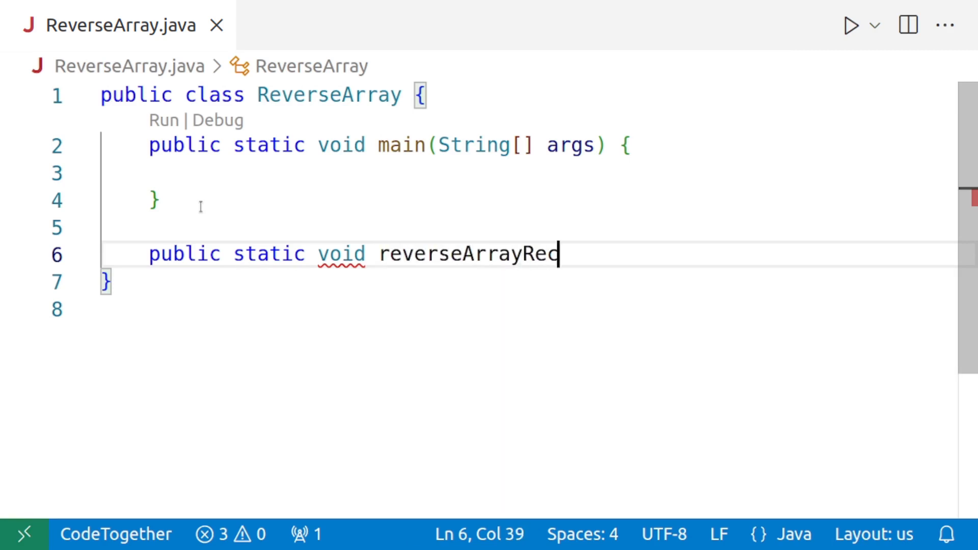
text(ursive)
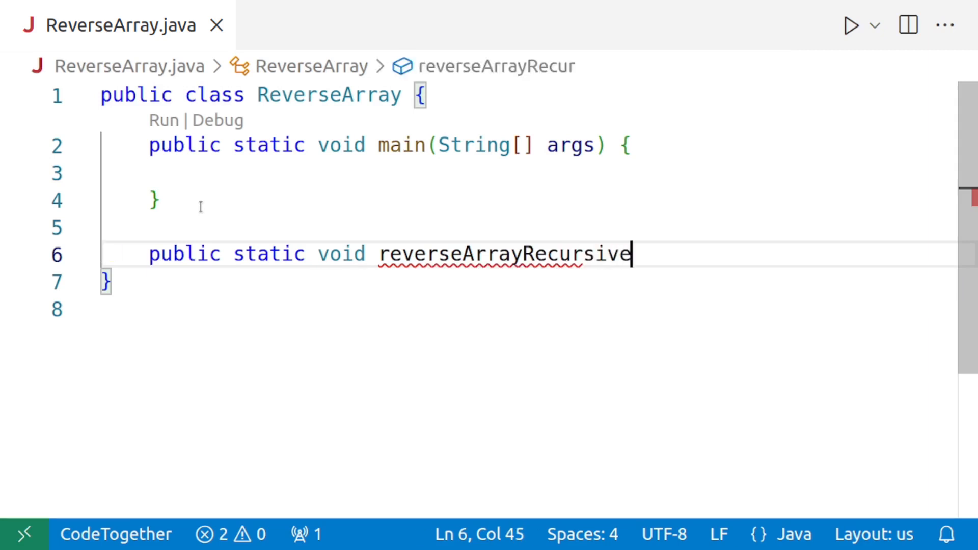
text(())
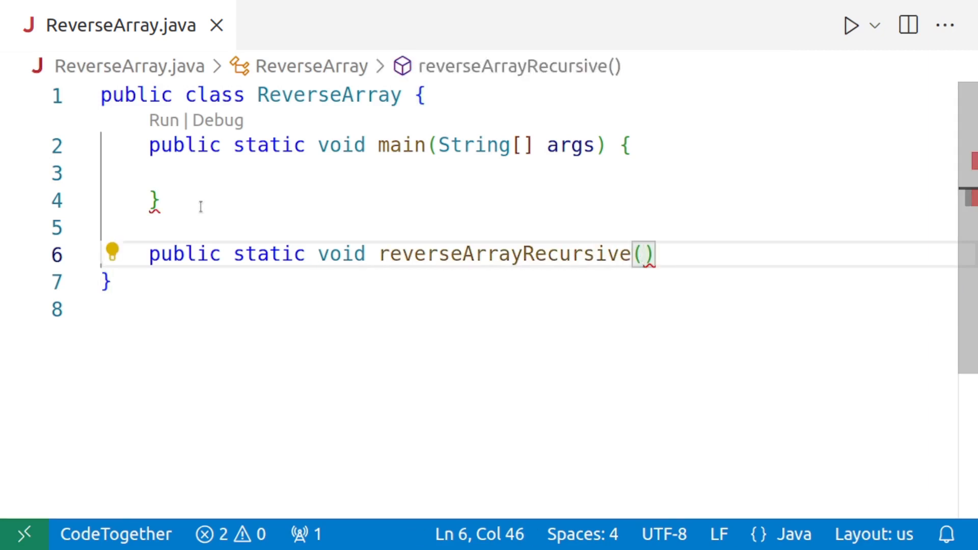
text(int a)
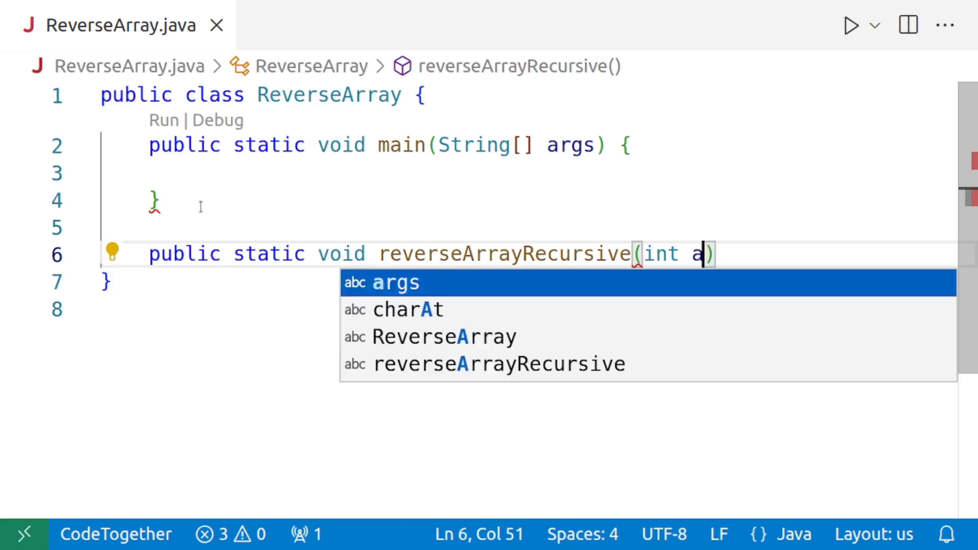
text([])
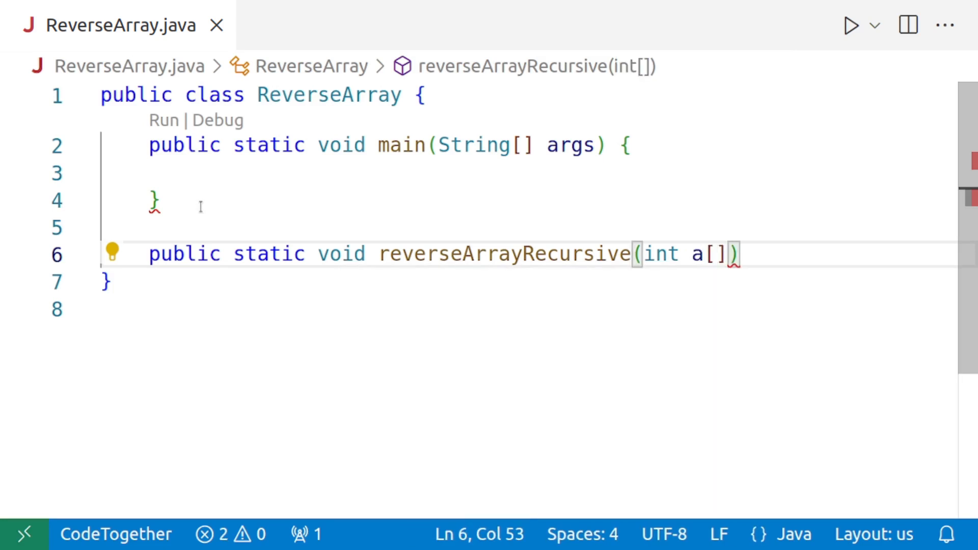
text(, int)
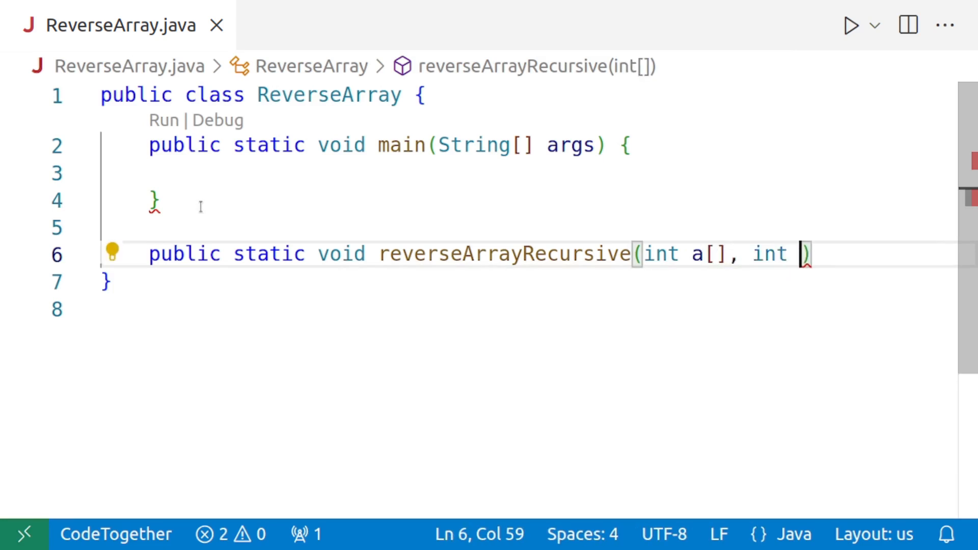
text(o)
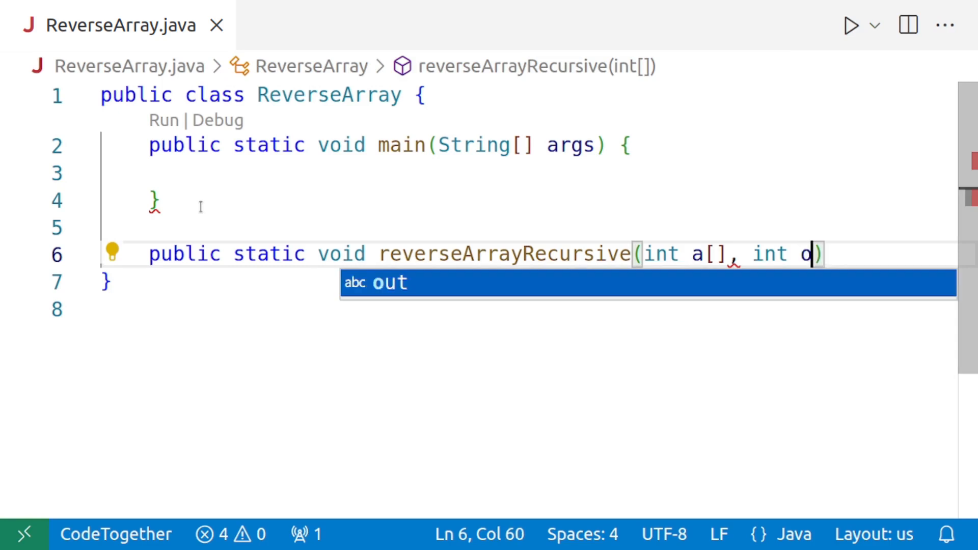
text(ffset)
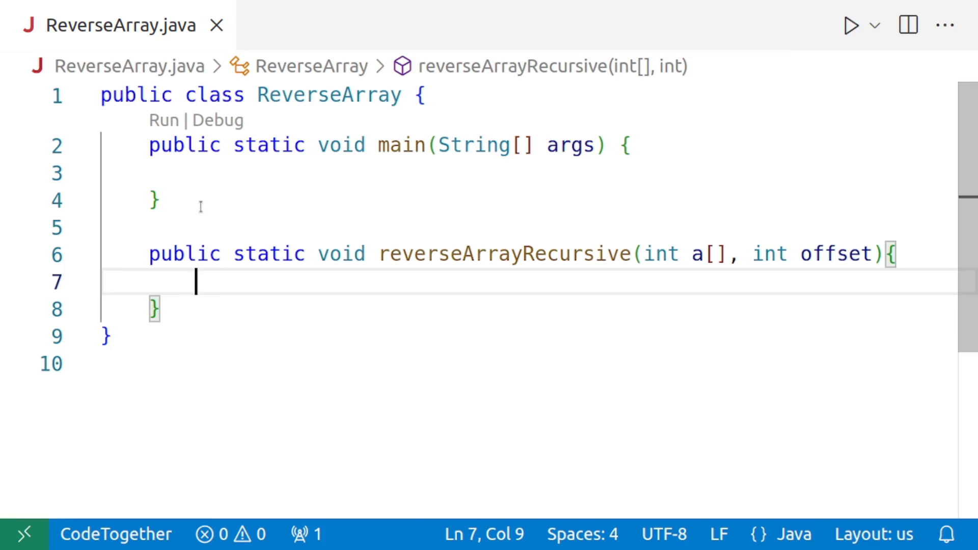
- Add the base case if(offset > a.length/2) return; at the top of reverseArrayRecursive
text(if()
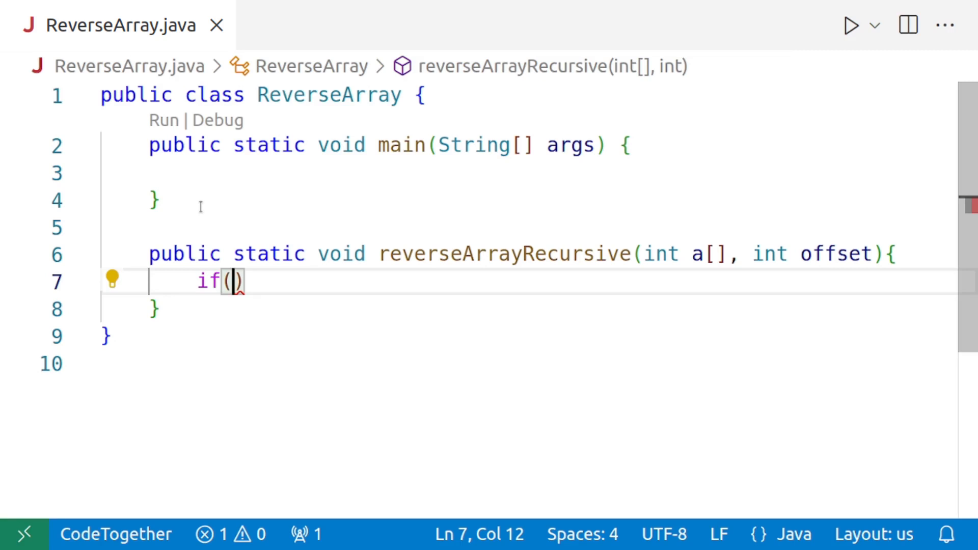
text(offset >)
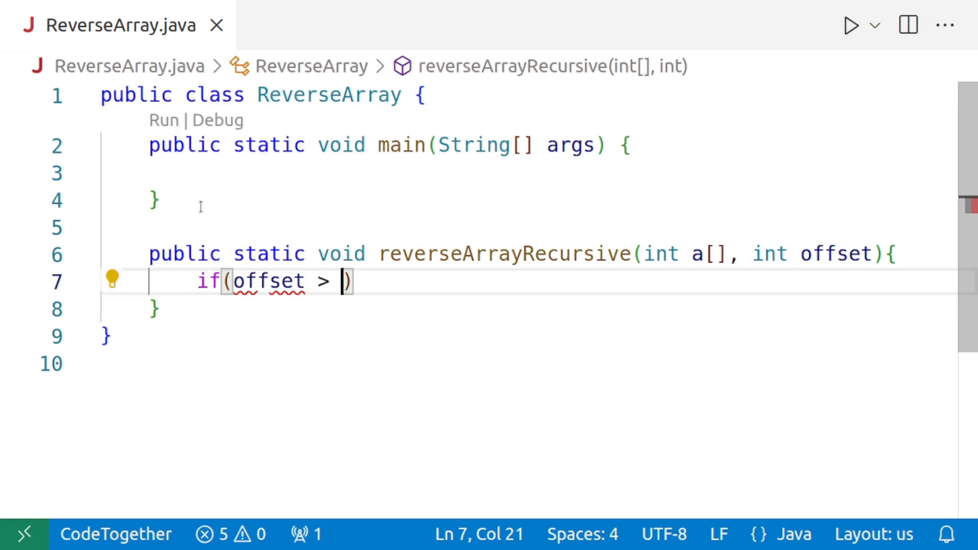
text(a.leng)
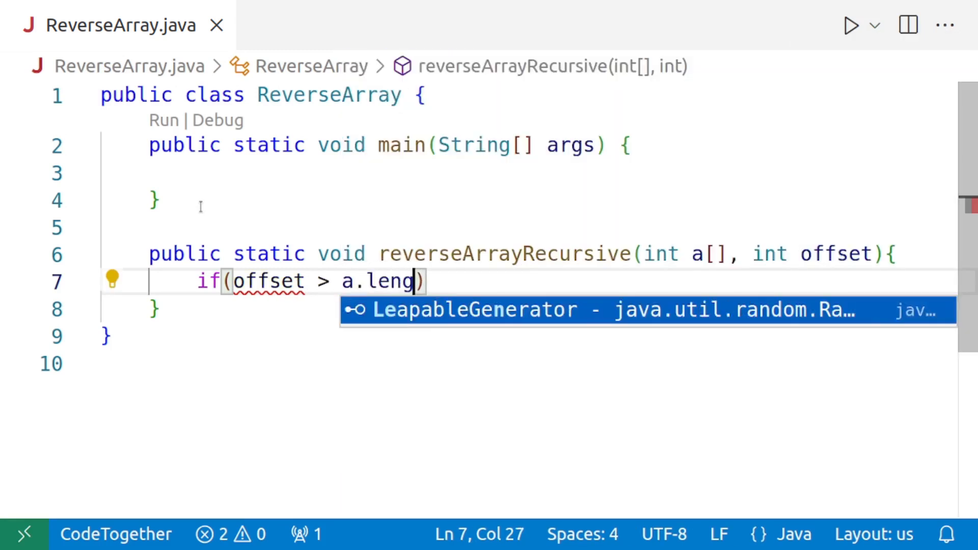
text(th/2)
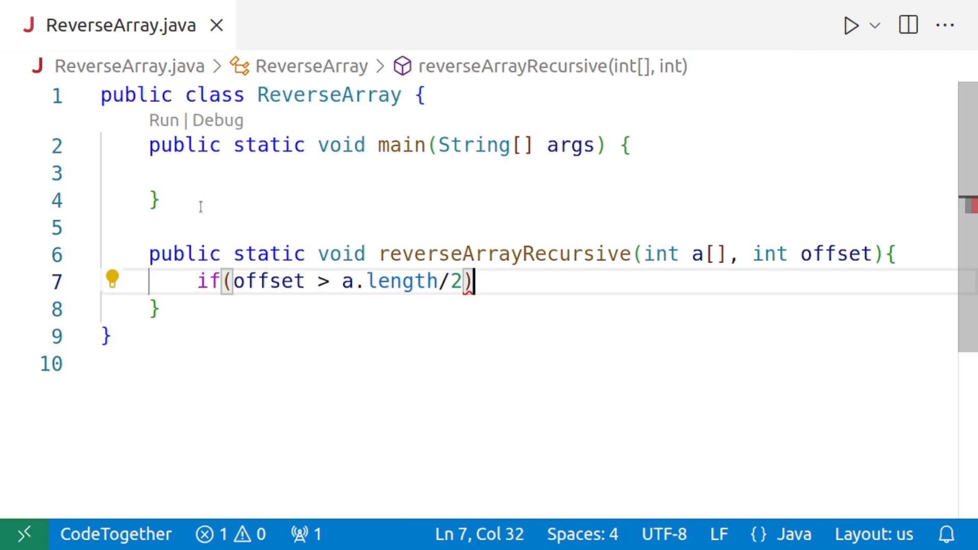
text(return)
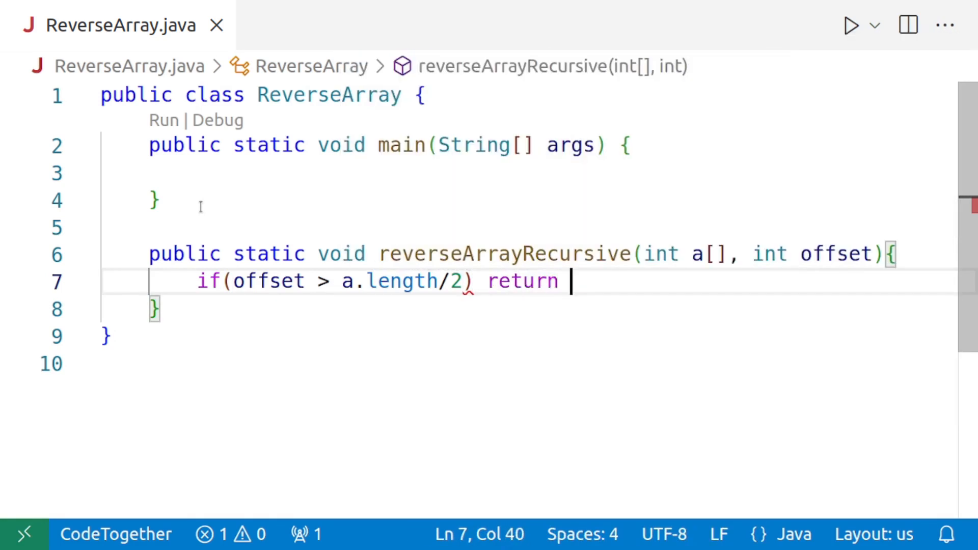
text(;)
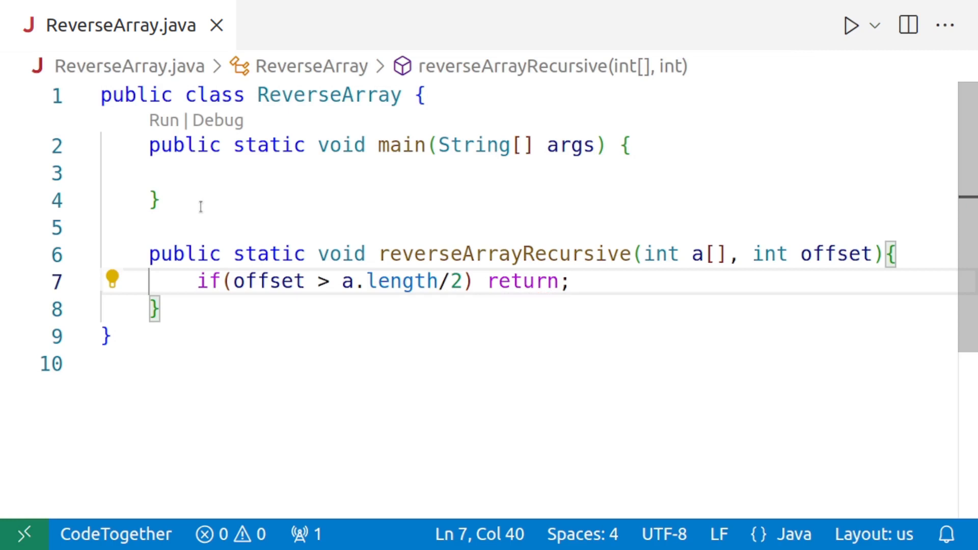
mouse_move(594, 281)
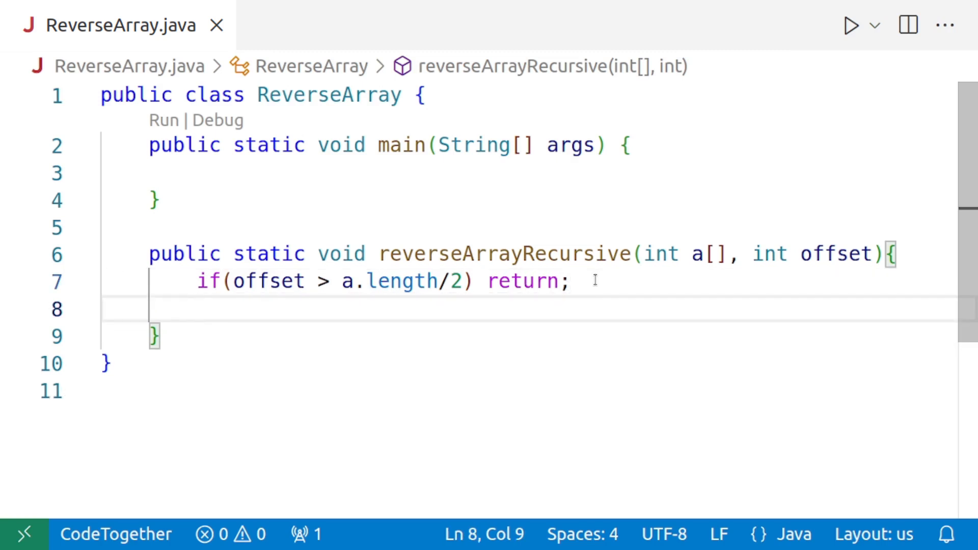
- Add an else branch that saves a[offset] into int temp
text(else{)
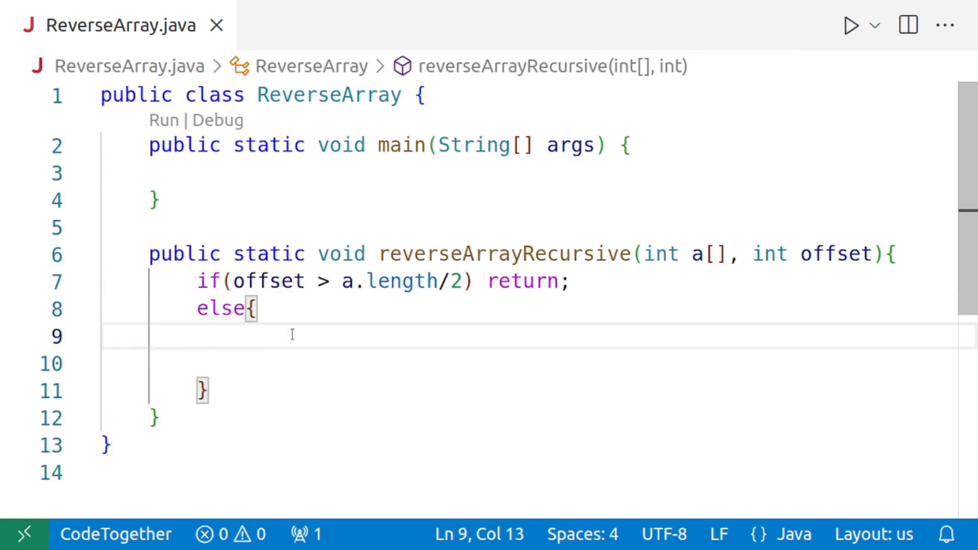
text(int te)
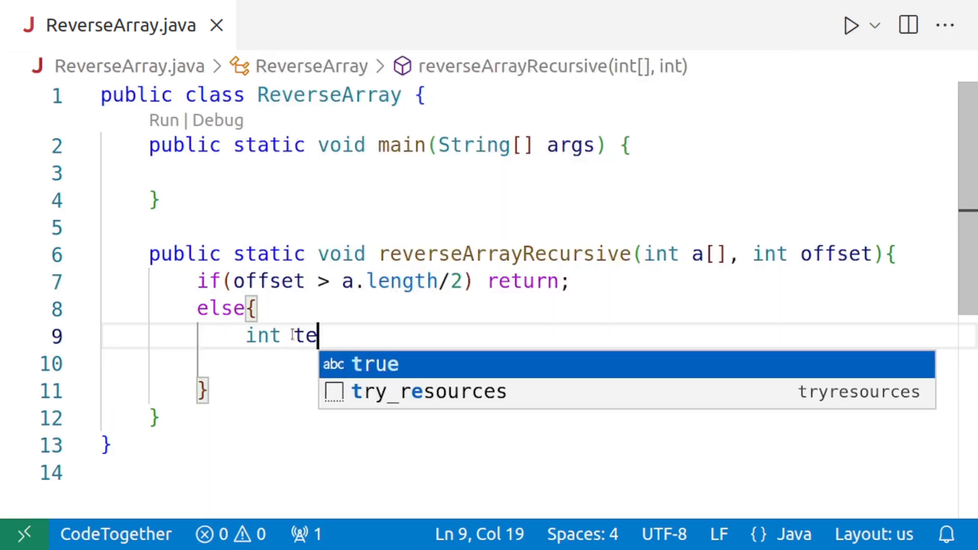
text(mp)
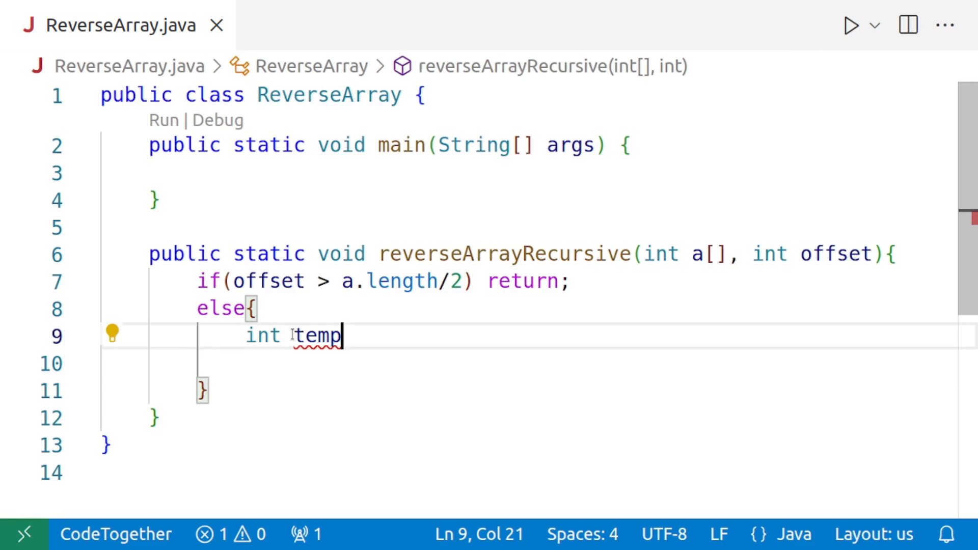
text(= a[offset)
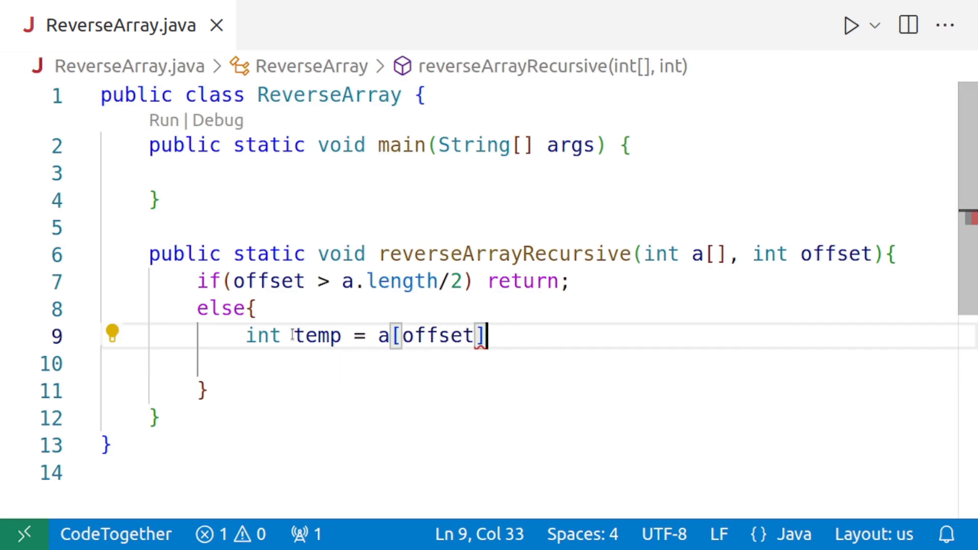
text(;)
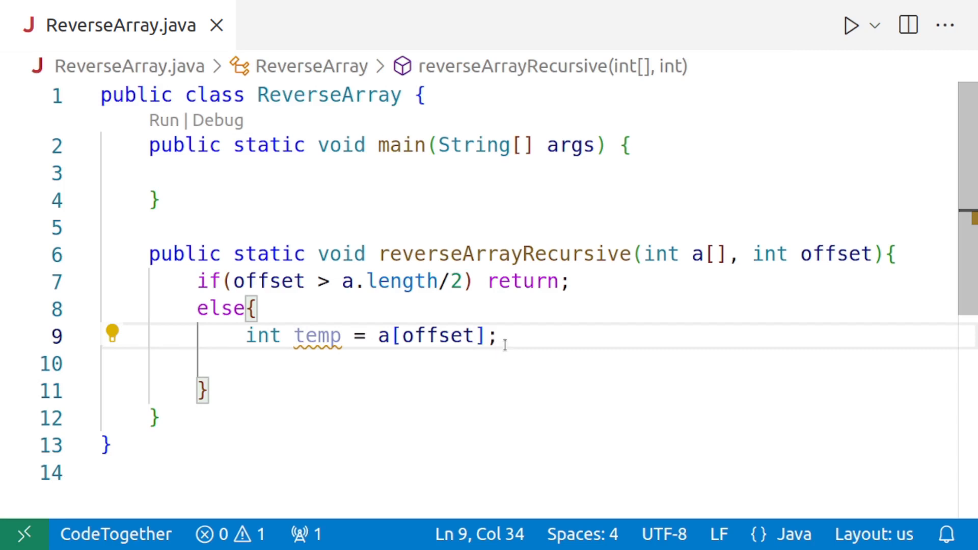
key(Enter)
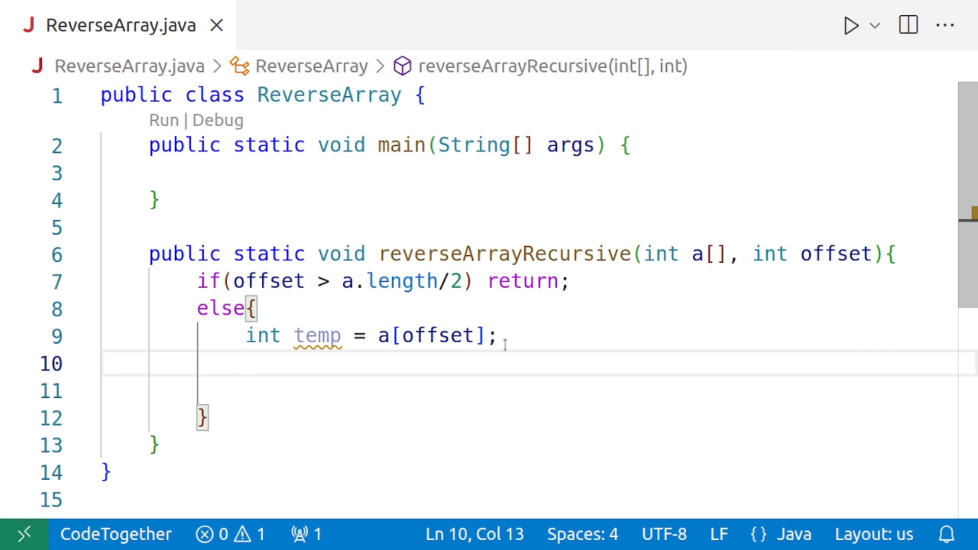
- Assign the mirrored element a[a.length-1-offset] into a[offset]
text(a[)
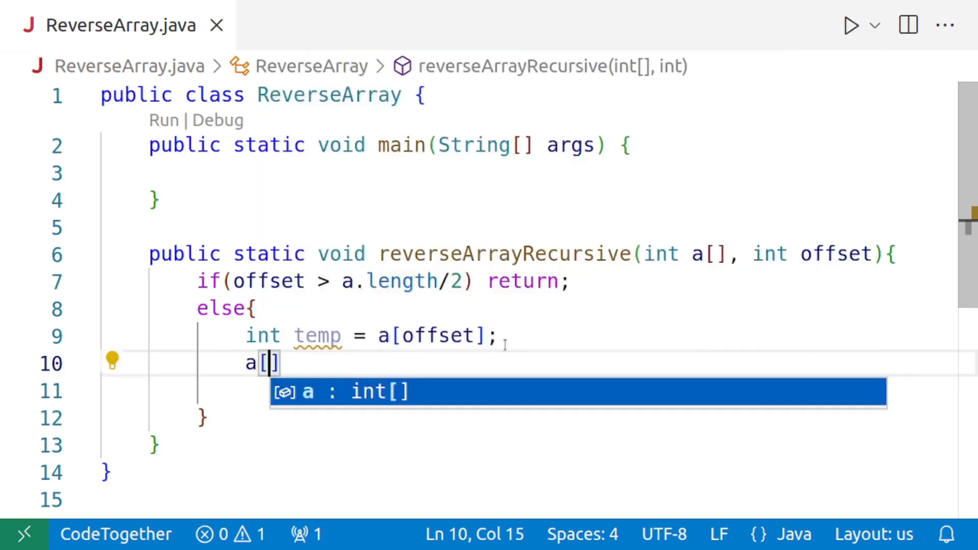
text(a.lengt)
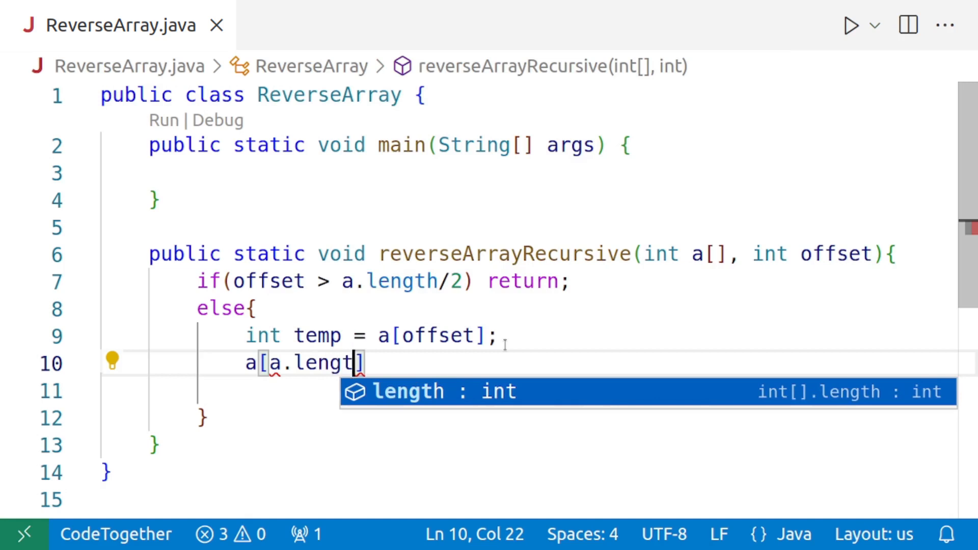
text(h-1)
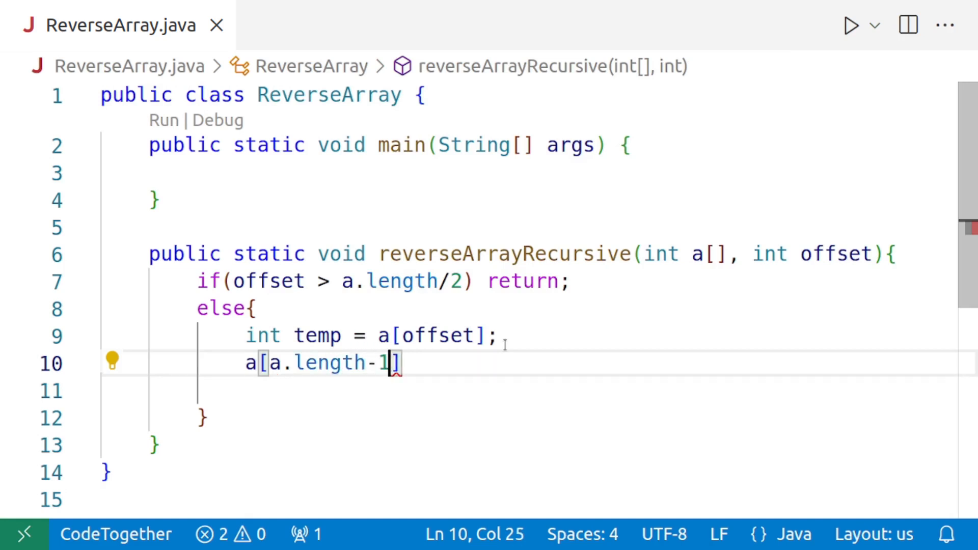
text(-offse)
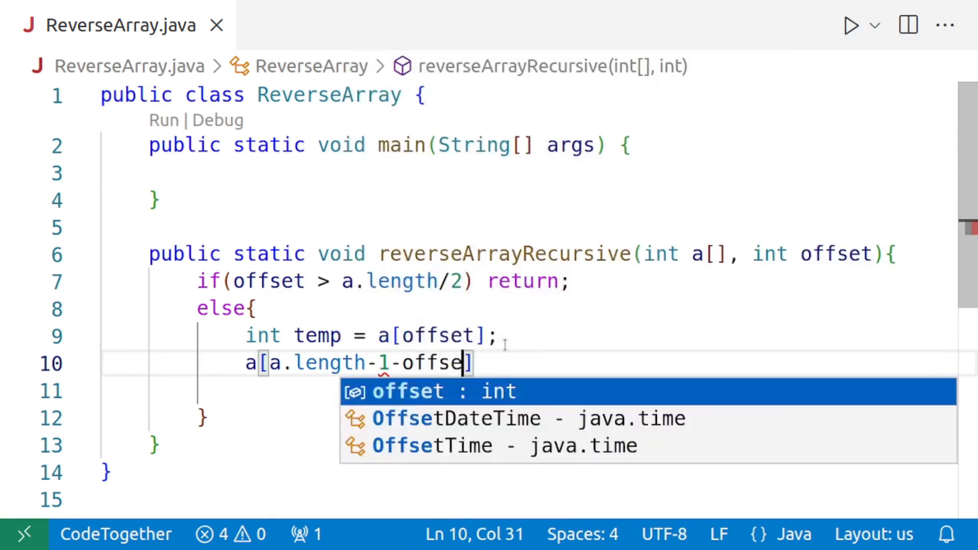
text(t)
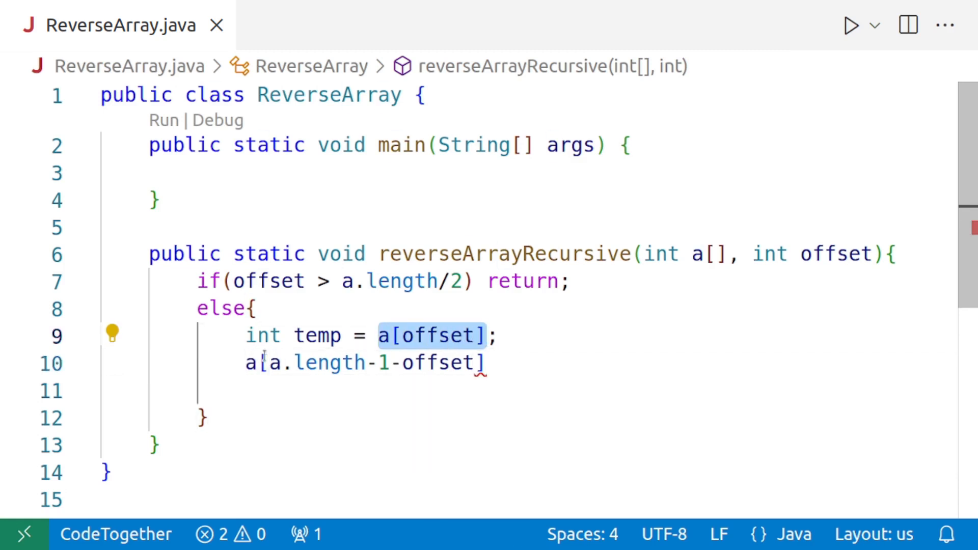
text(a[offset] =)
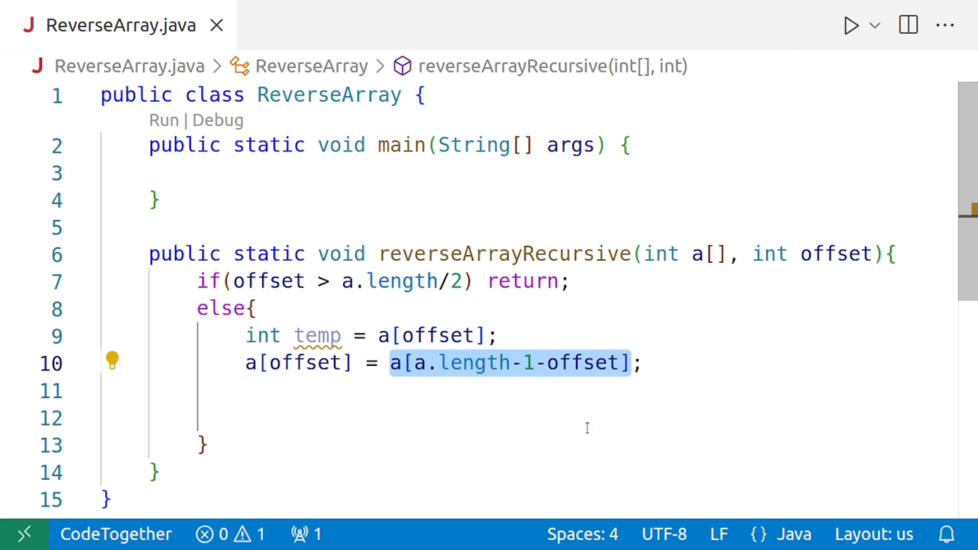
- Write a[a.length-1-offset] = temp; as the else branch's third line
click(294, 390)
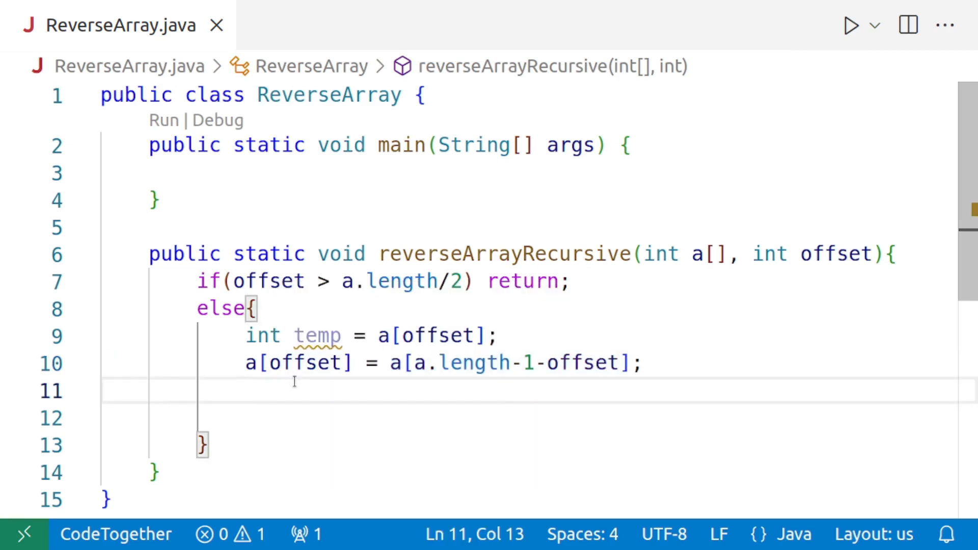
text(a[a.length-1-offset] = temp;)
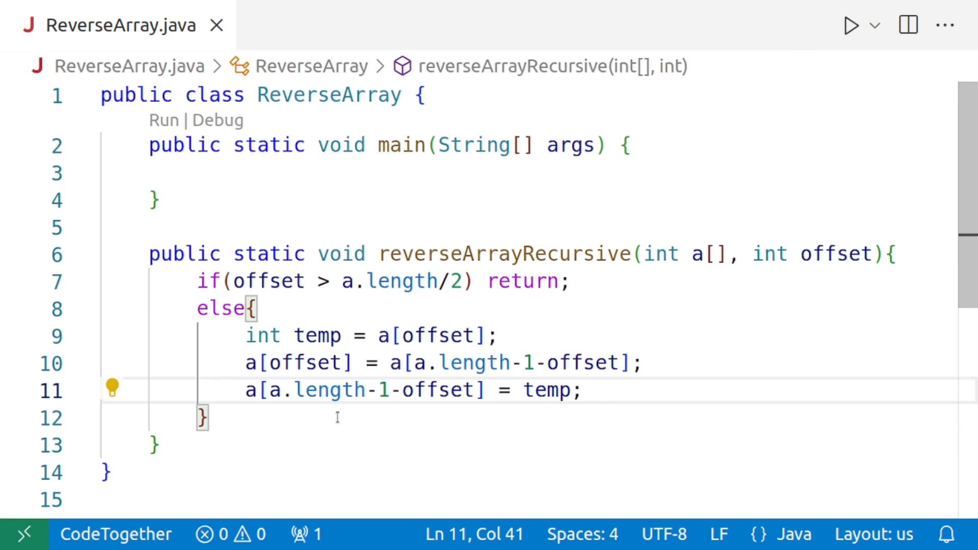
mouse_move(346, 412)
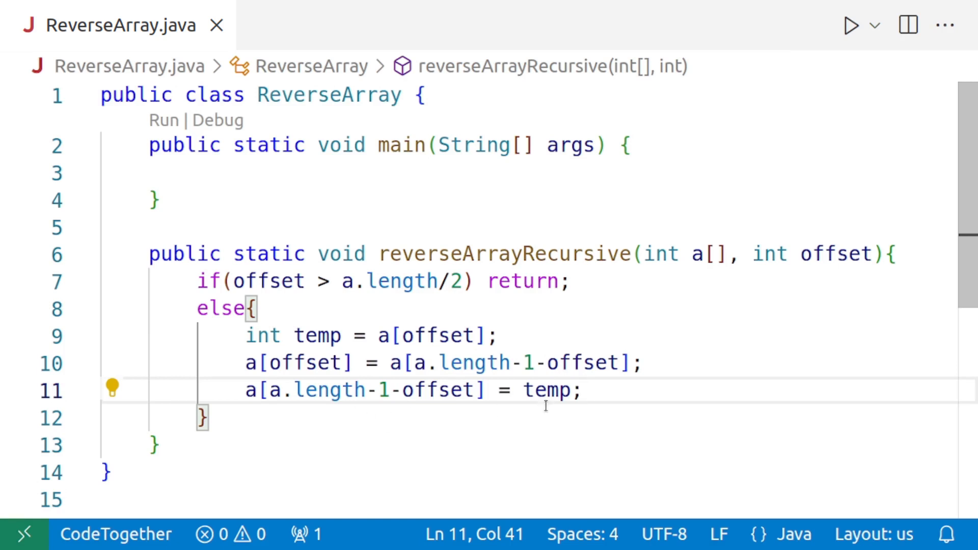
mouse_move(608, 394)
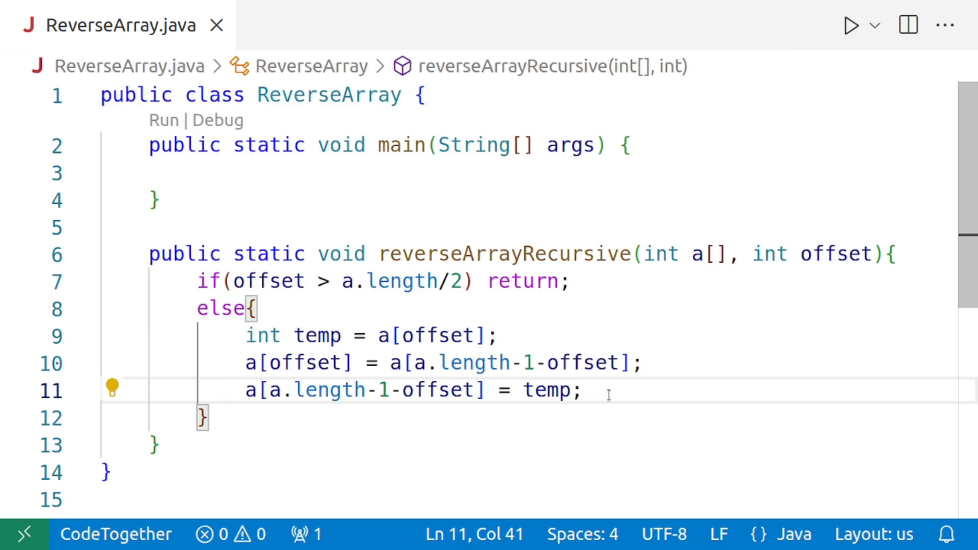
- End the else branch with the recursive call reverseArrayRecursive(a, offset+1);
text(r)
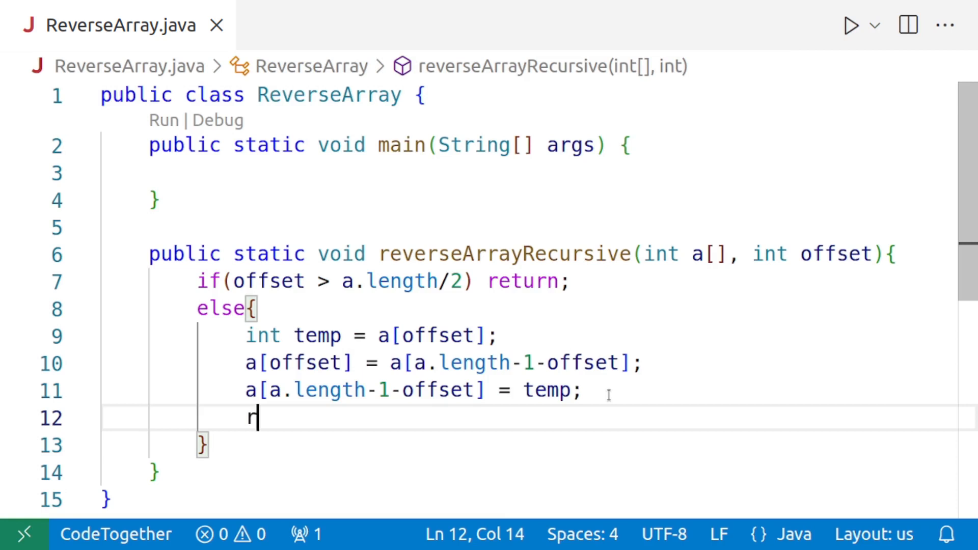
text(everseArrayRecursive(a, offset);)
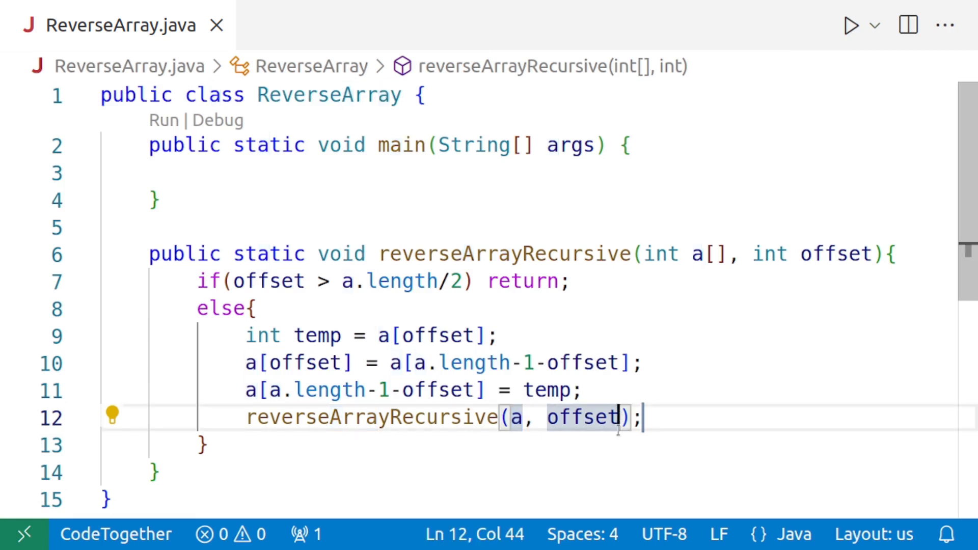
text(+1)
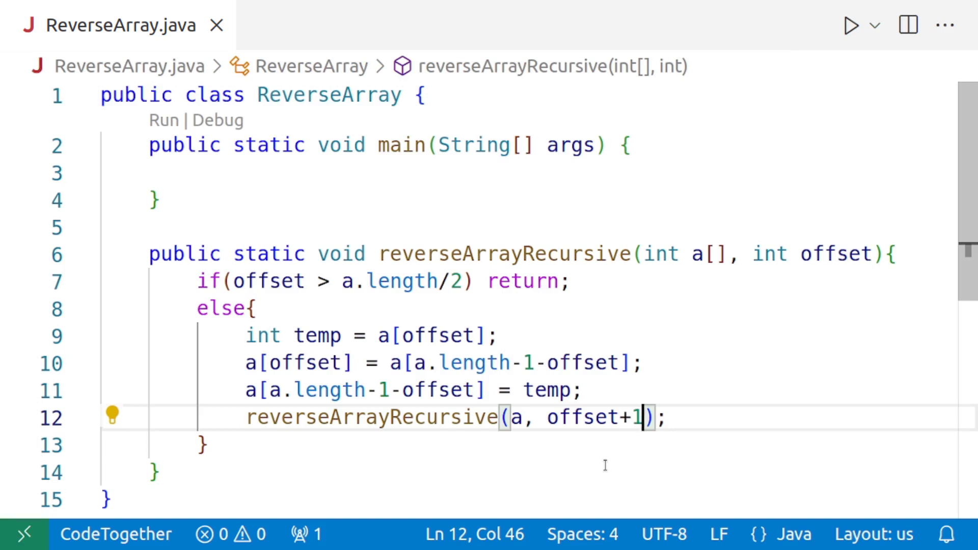
mouse_move(336, 305)
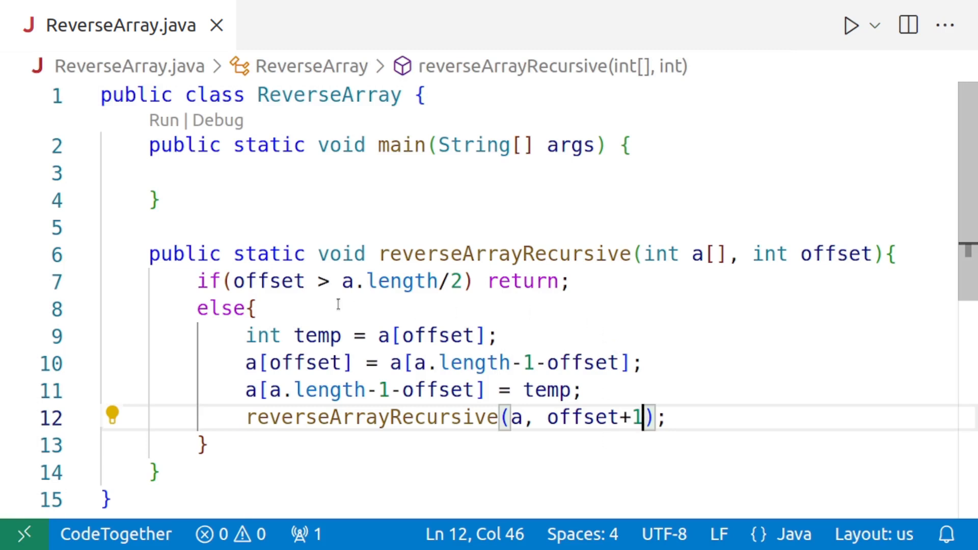
click(248, 281)
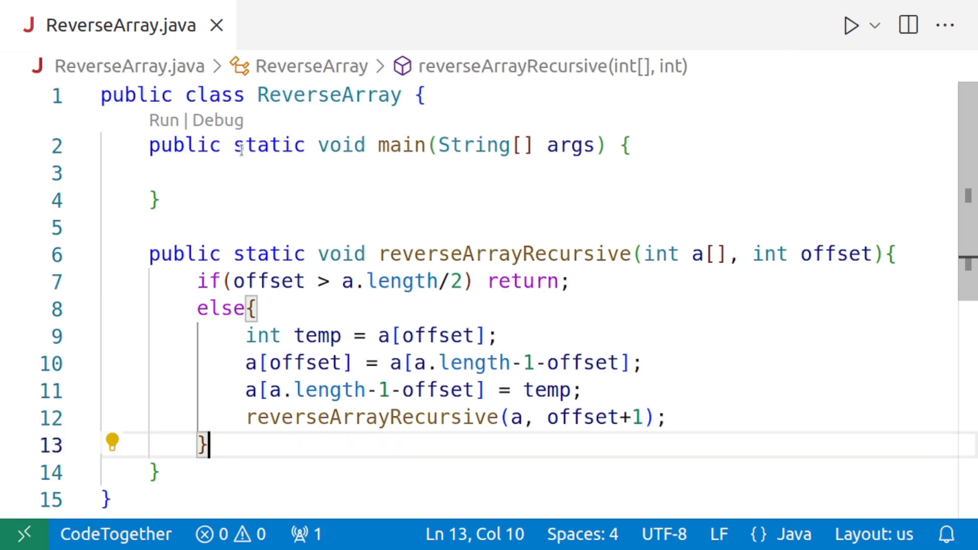
mouse_move(639, 345)
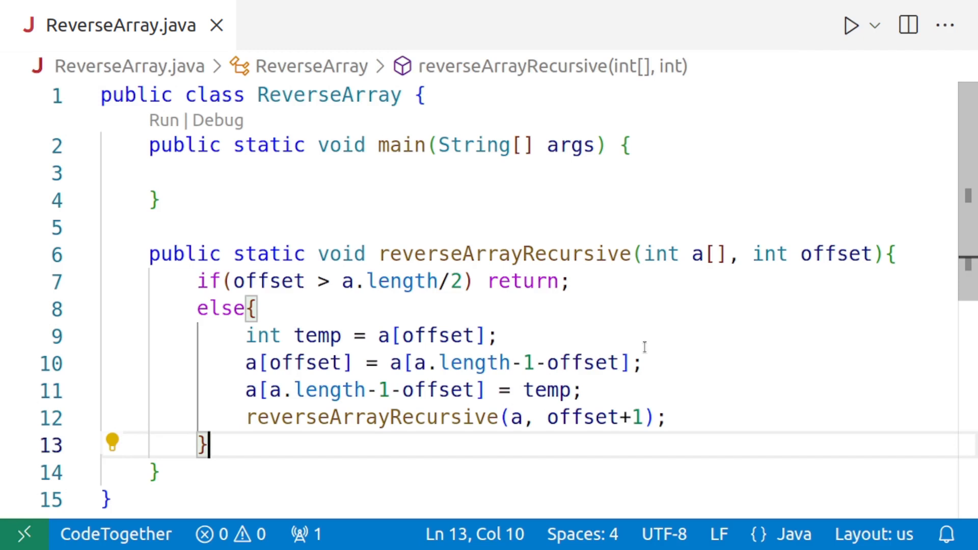
- Insert a blank line after main's closing brace, before reverseArrayRecursive
click(642, 254)
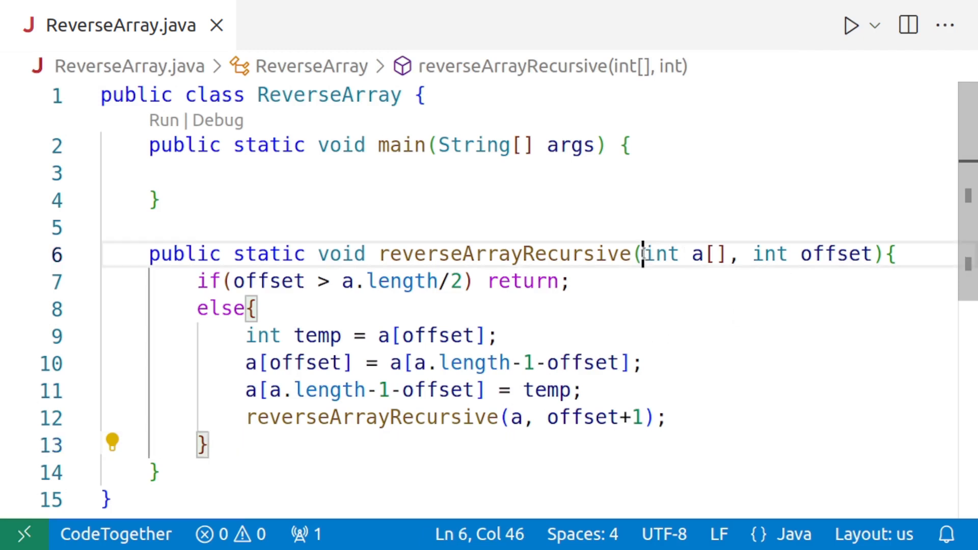
double_click(679, 254)
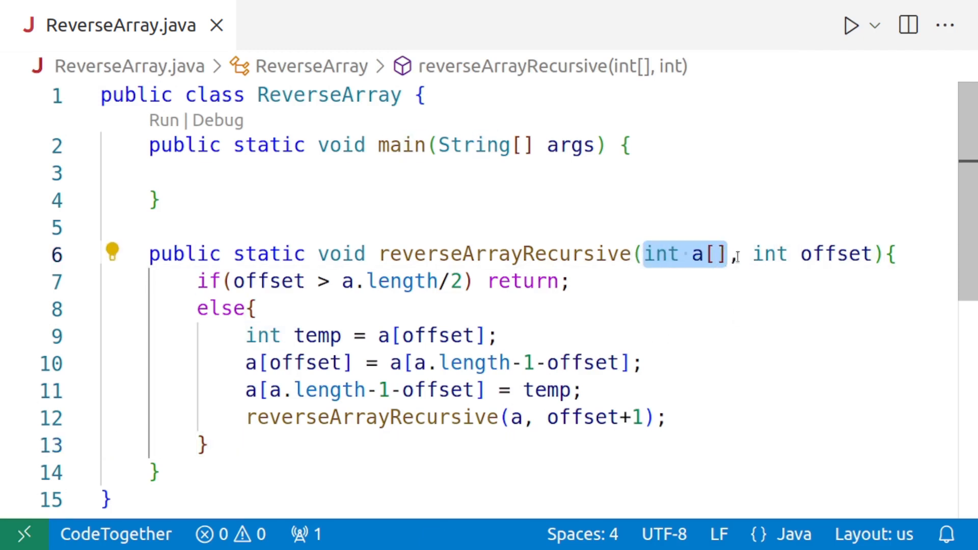
double_click(809, 254)
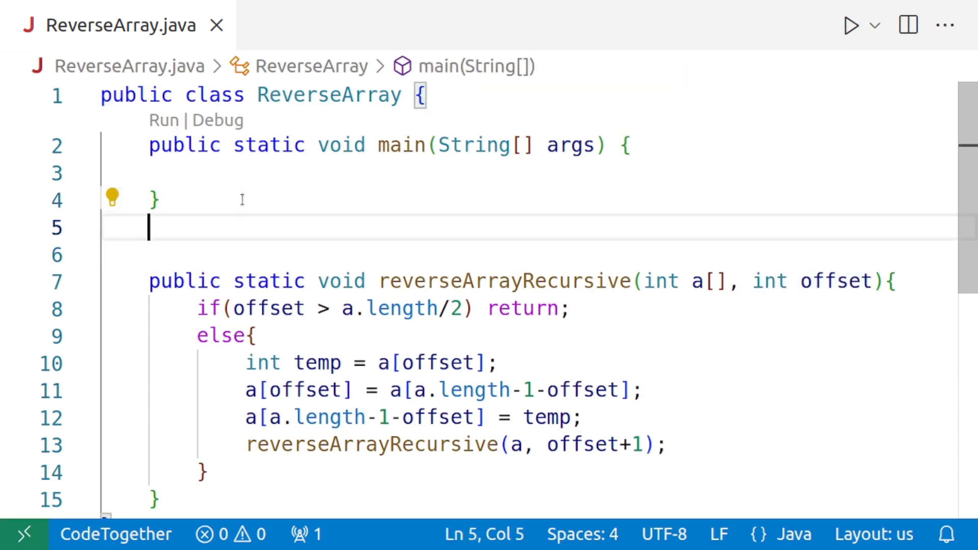
- Add a reverseArrayRecursive(int a[]) overload whose body calls reverseArrayRecursive(a, 0)
text(public)
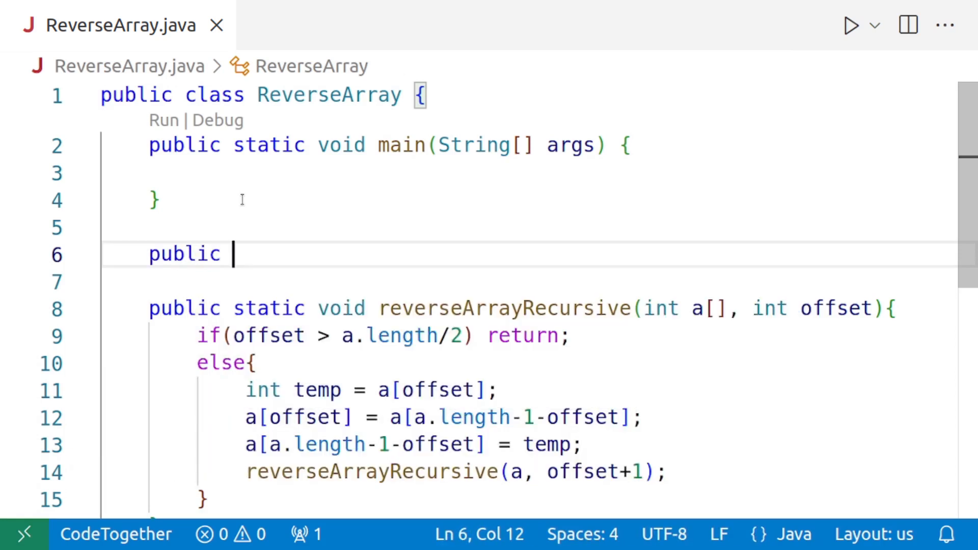
text(static void reverseArrayRecursive()
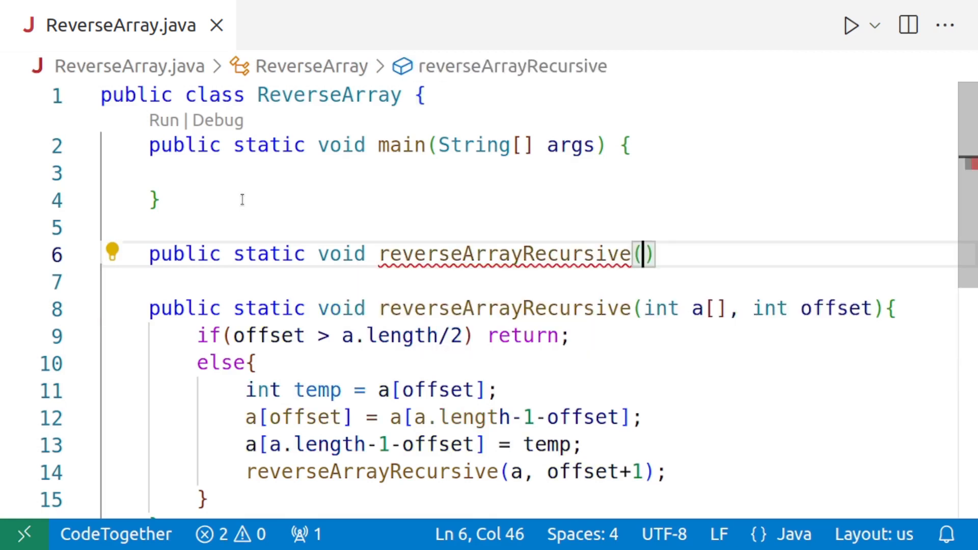
text(int a[])
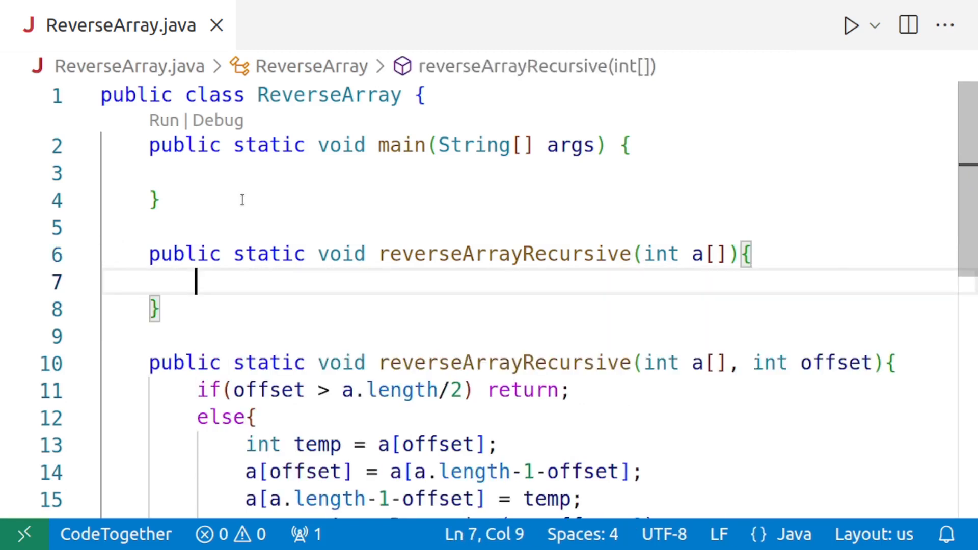
text(reverseArrayRecursive(a, 0);)
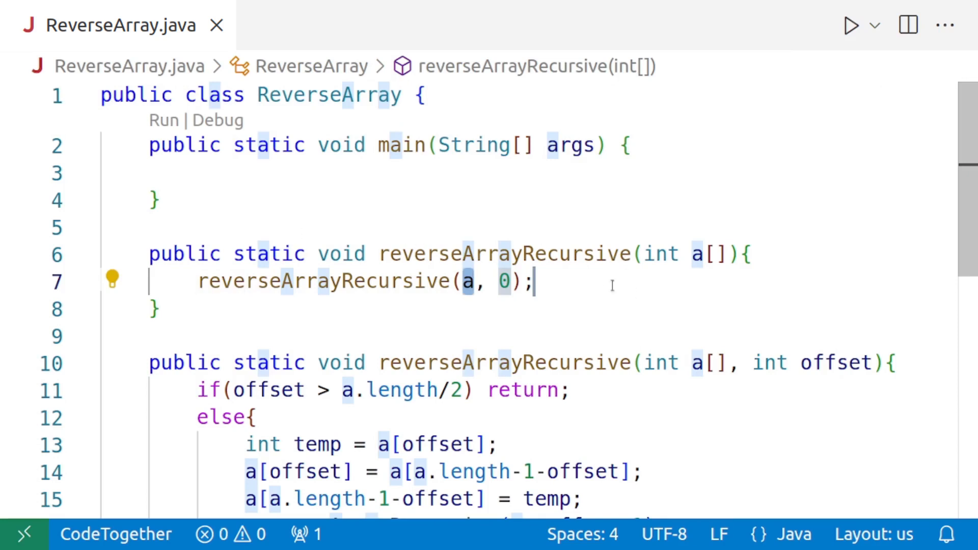
click(197, 173)
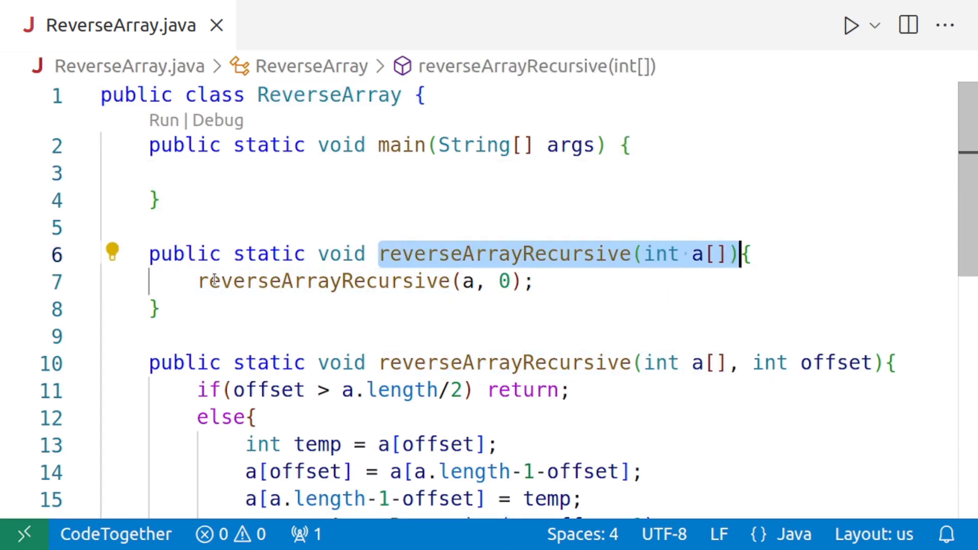
click(341, 282)
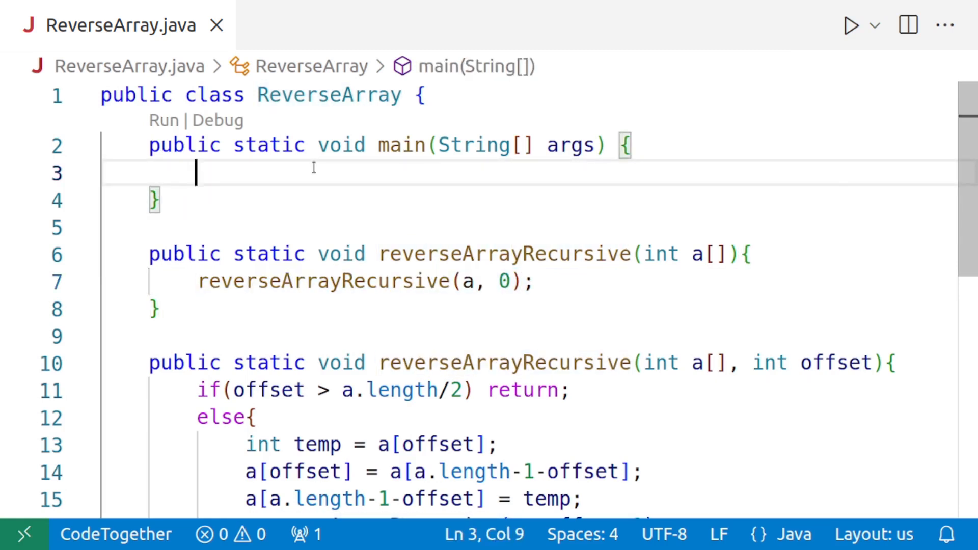
- In main, declare int ar[] = {1,2,3,4,5,6,7} and call reverseArrayRecursive(ar)
text(int)
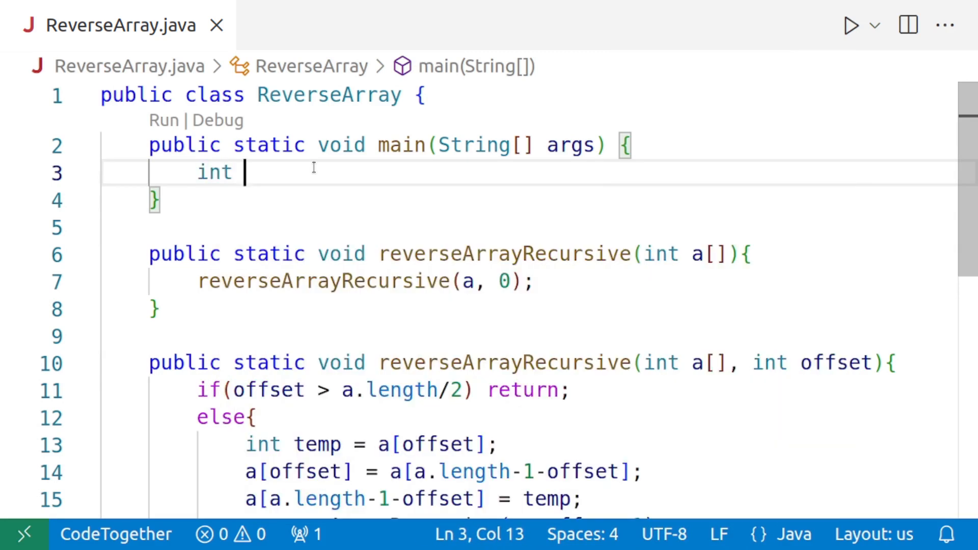
text(ar)
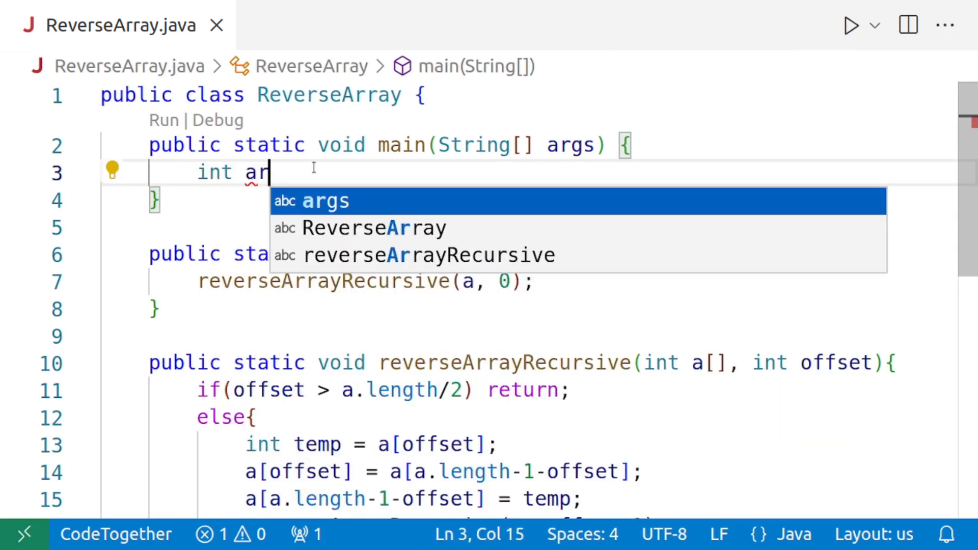
text([] =)
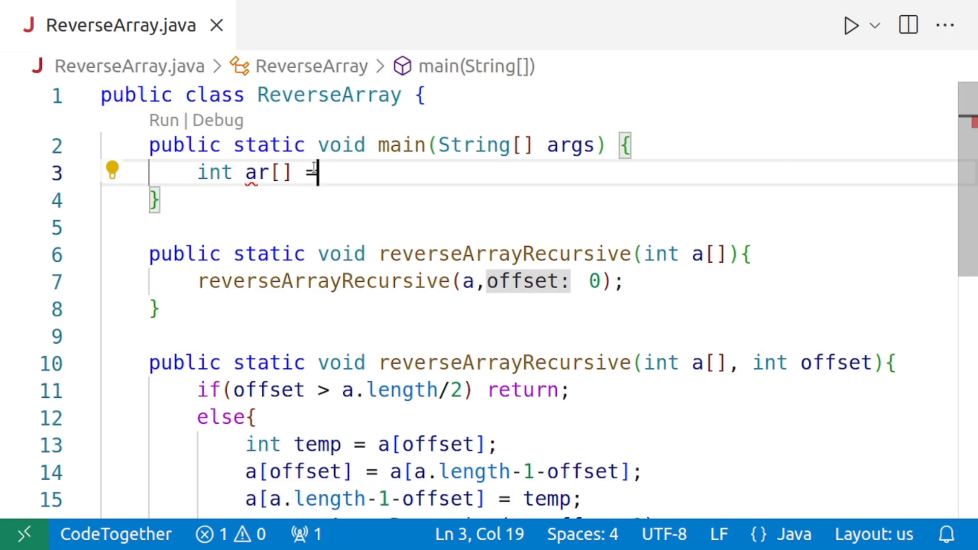
text({)
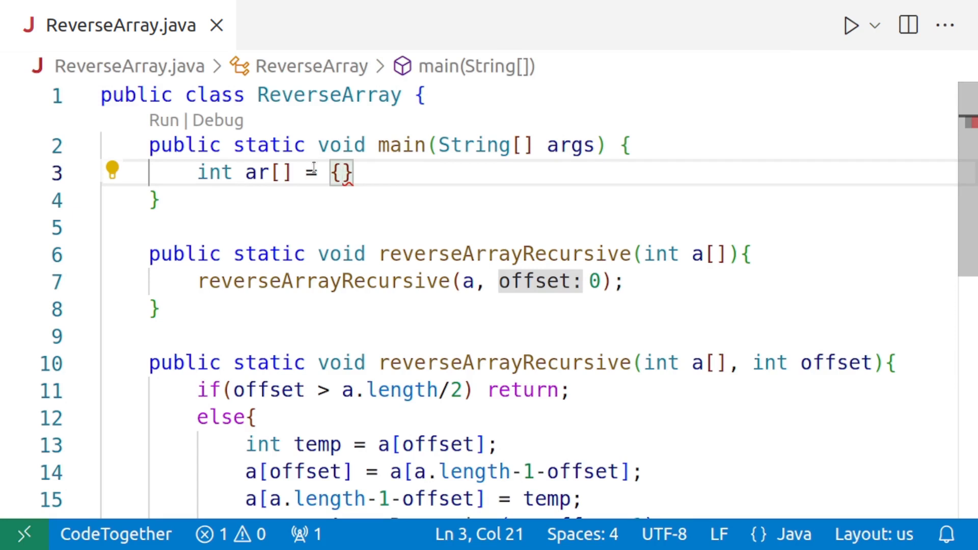
text(1,2,3,4)
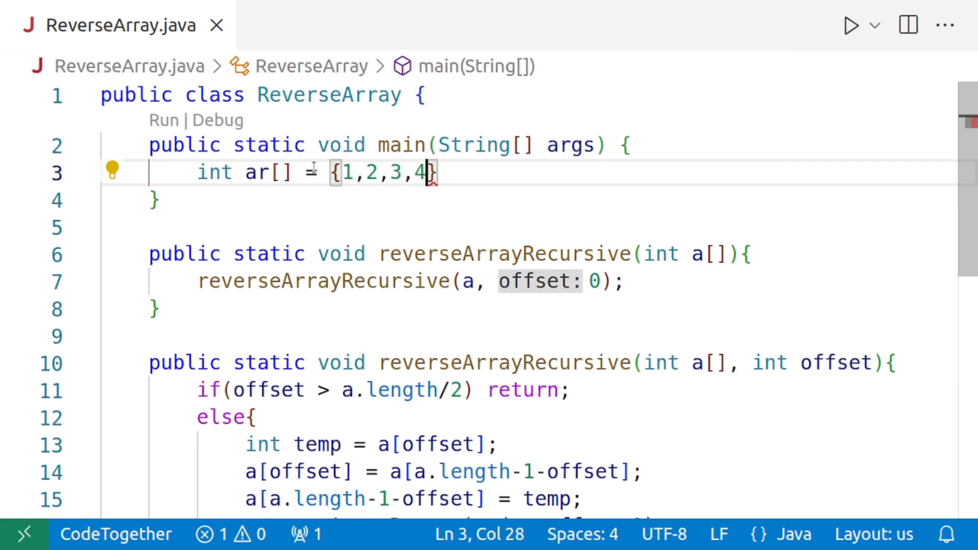
text(,5,6,7)
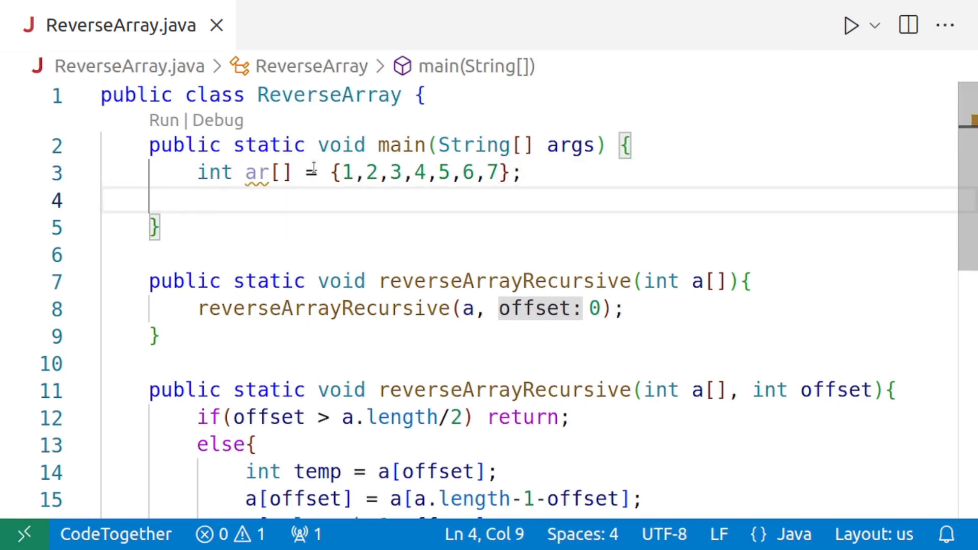
text(reverseArrayRecursive(ar);)
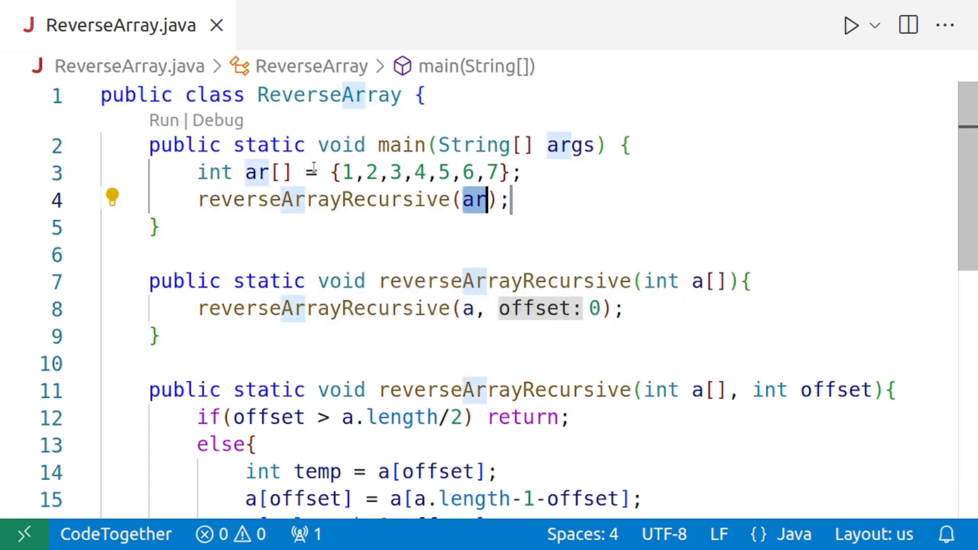
click(530, 200)
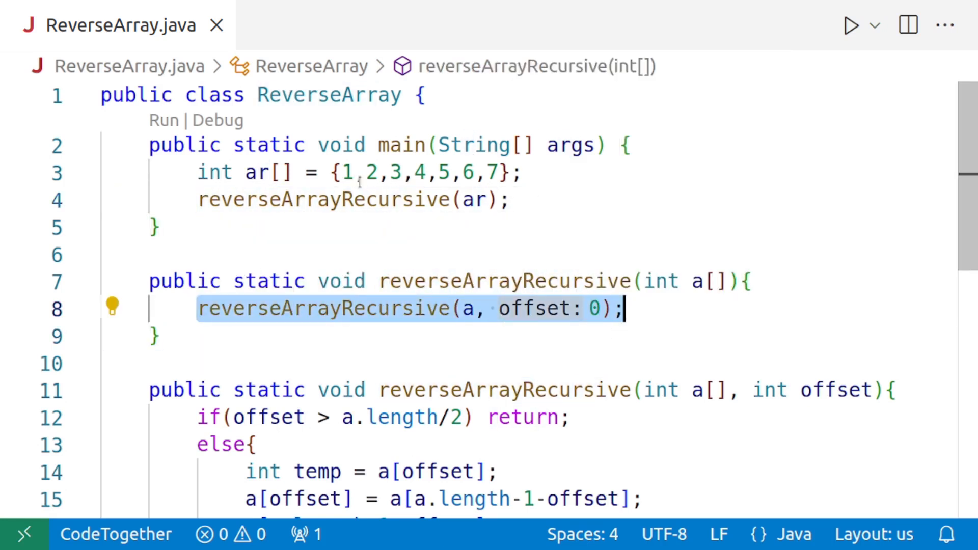
click(511, 200)
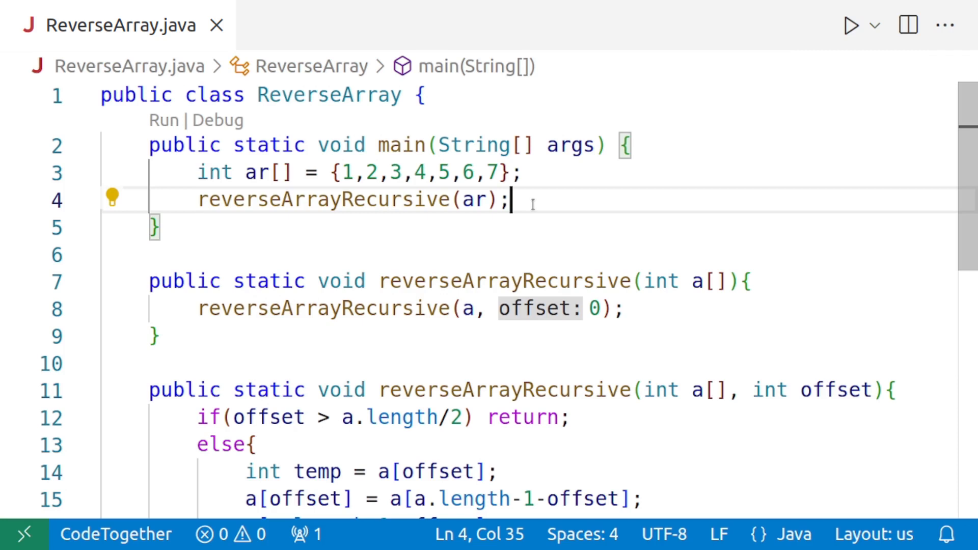
key(Return)
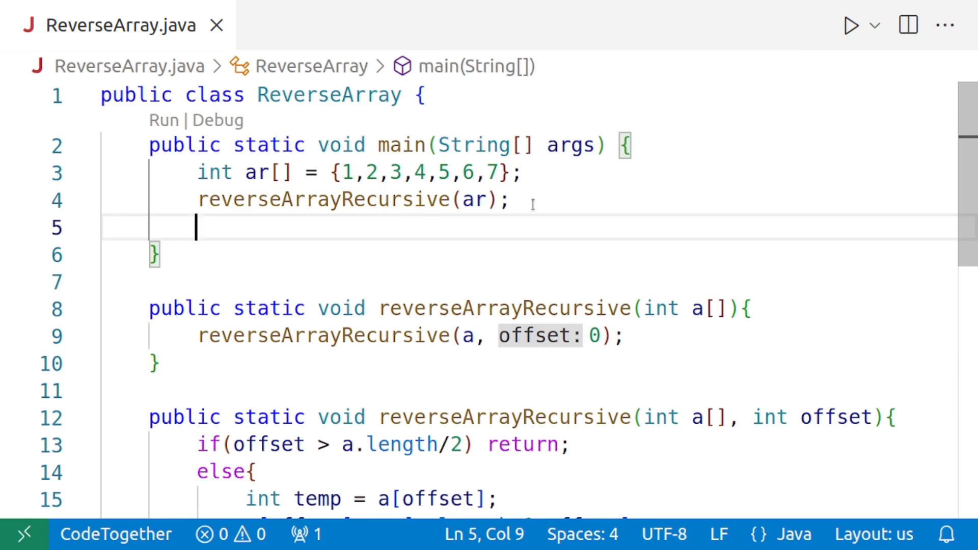
- Add a System.out.println line via sout and import java.util.* on line 1
text(sout)
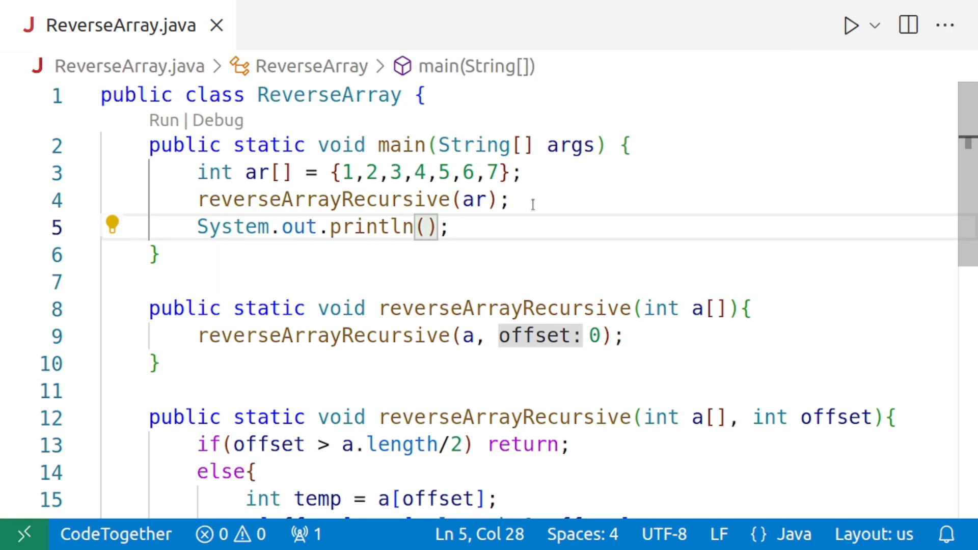
mouse_move(123, 113)
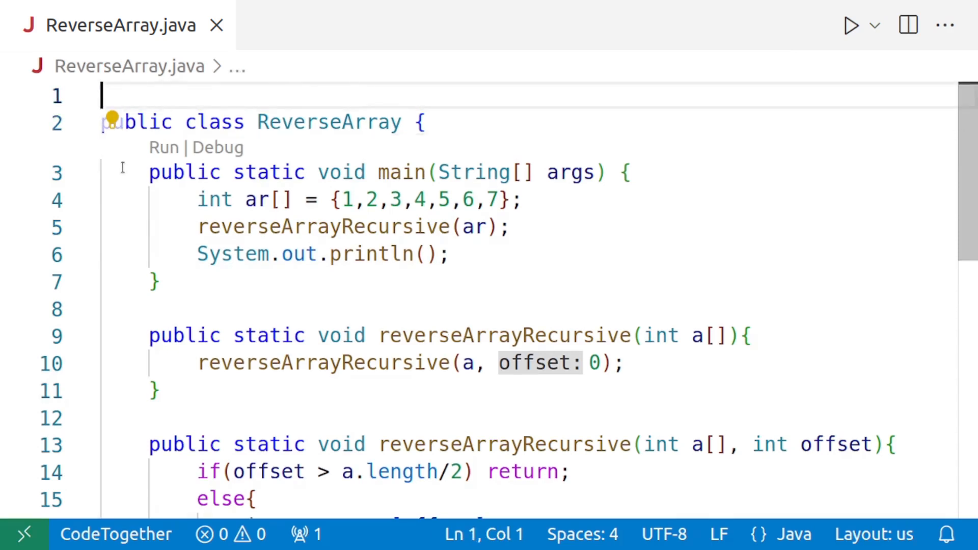
text(import)
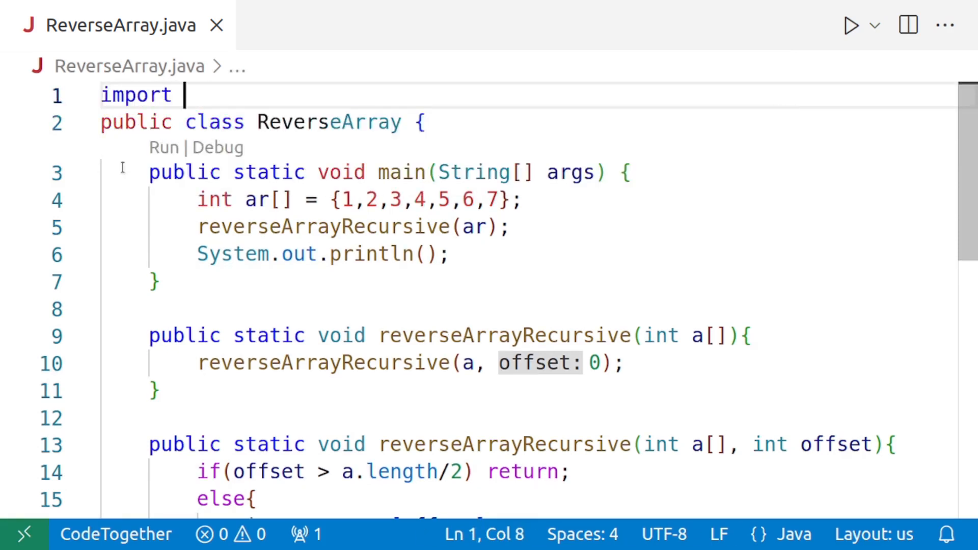
text(java)
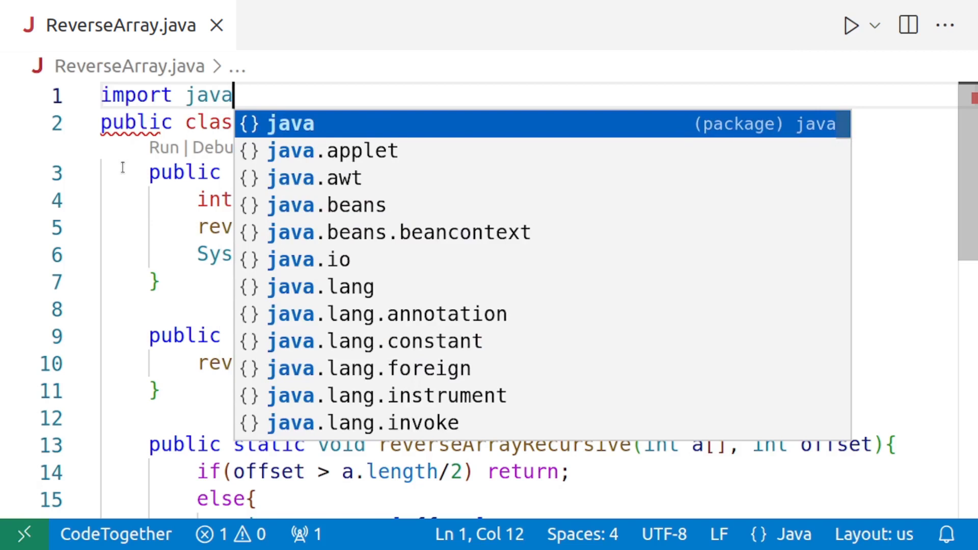
text(.util.)
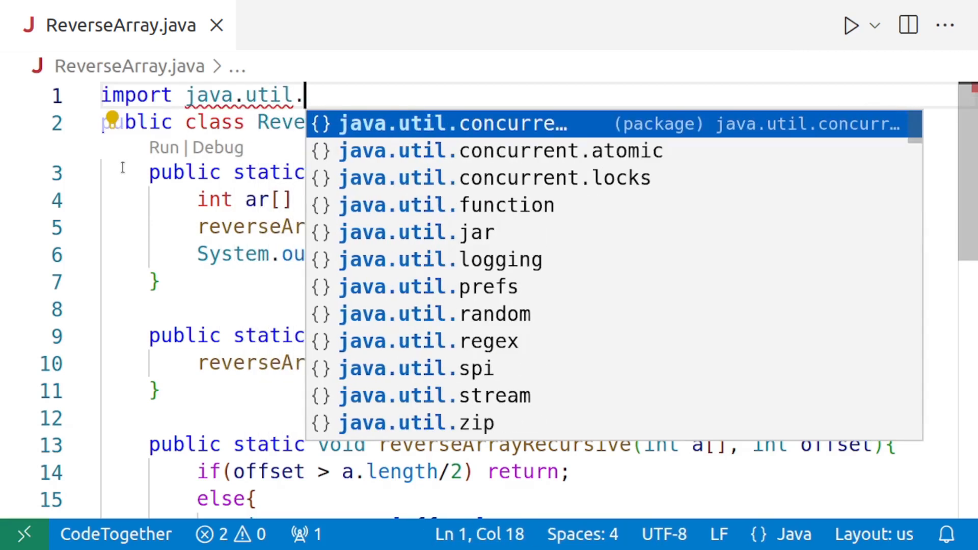
text(*;)
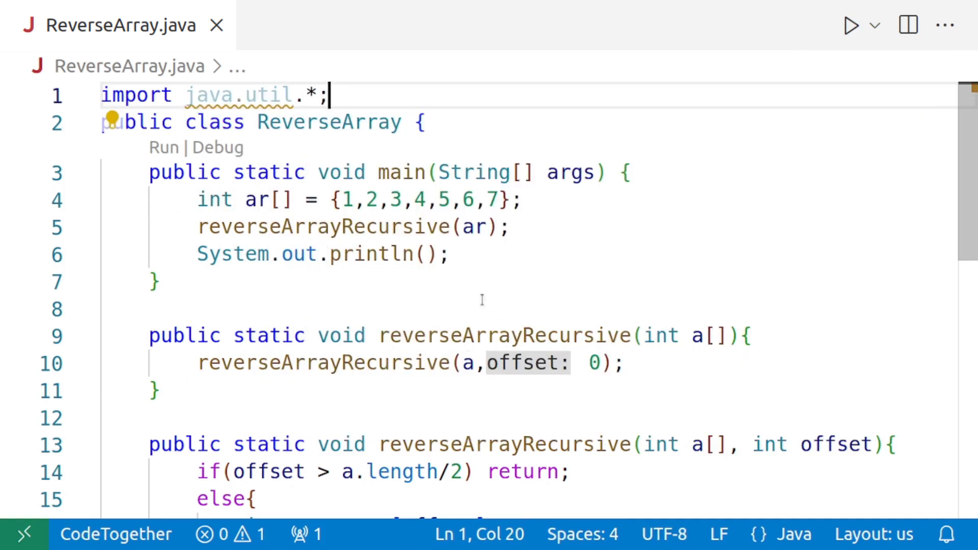
- Pass Arrays.toString(ar) into the println call
click(426, 253)
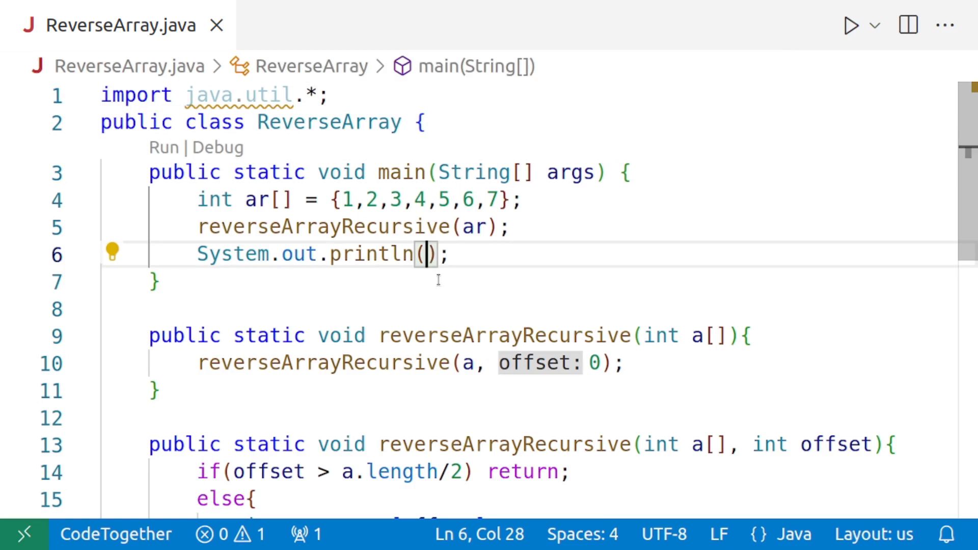
text(Array.toString()
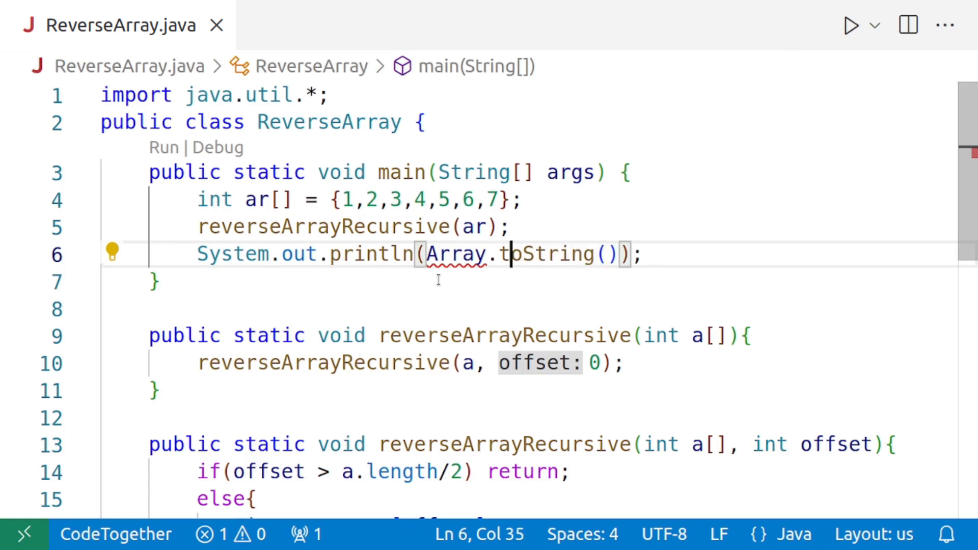
text(s)
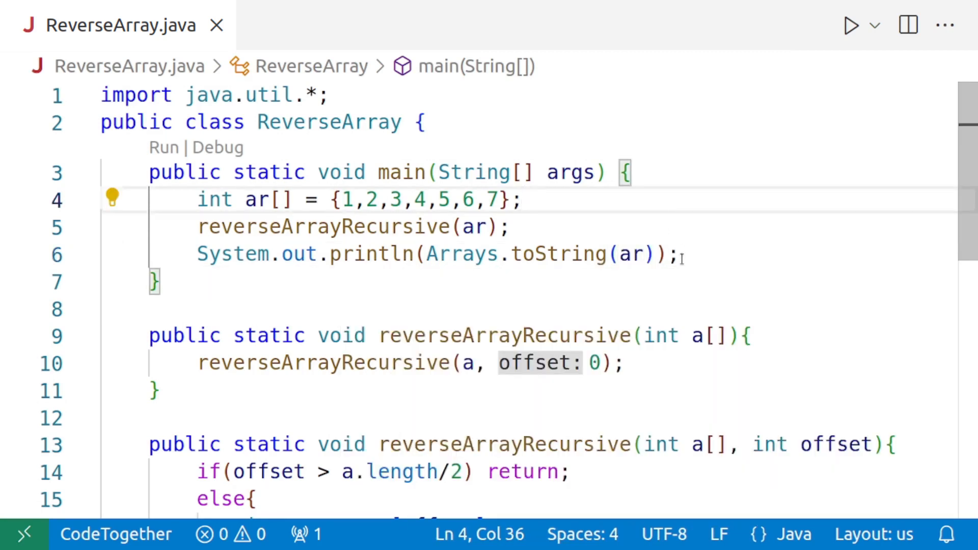
click(874, 25)
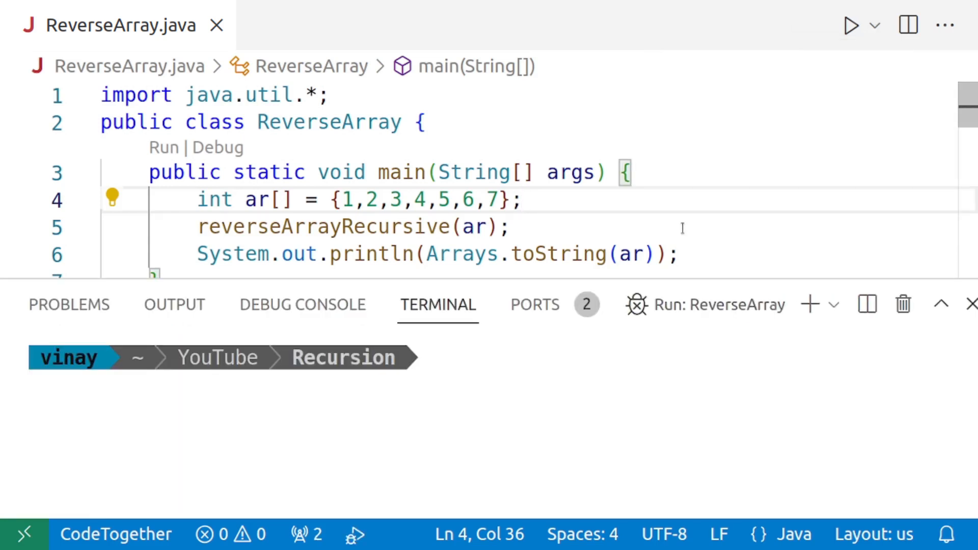
- Run ReverseArray, verify the [7, 6, 5, 4, 3, 2, 1] output, and close the terminal
click(849, 25)
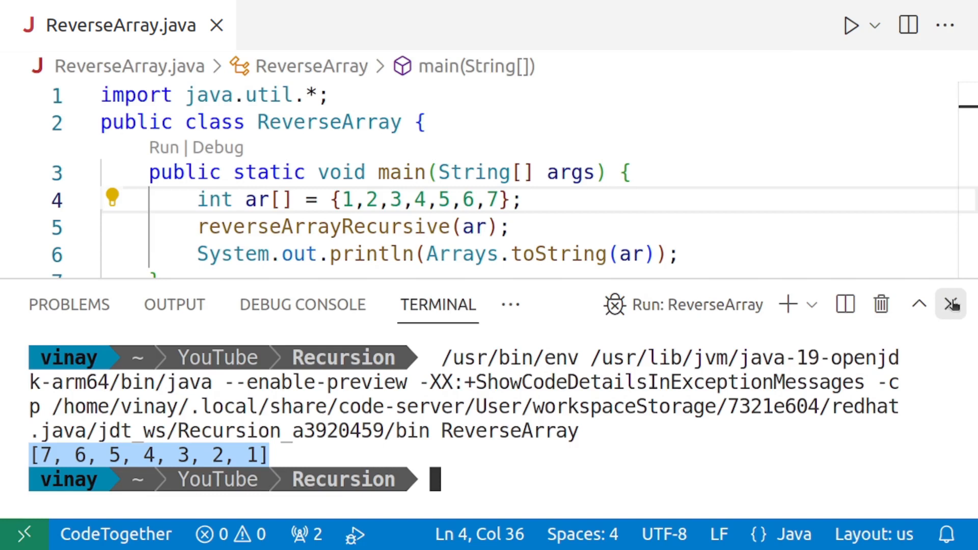
click(950, 304)
text(,)
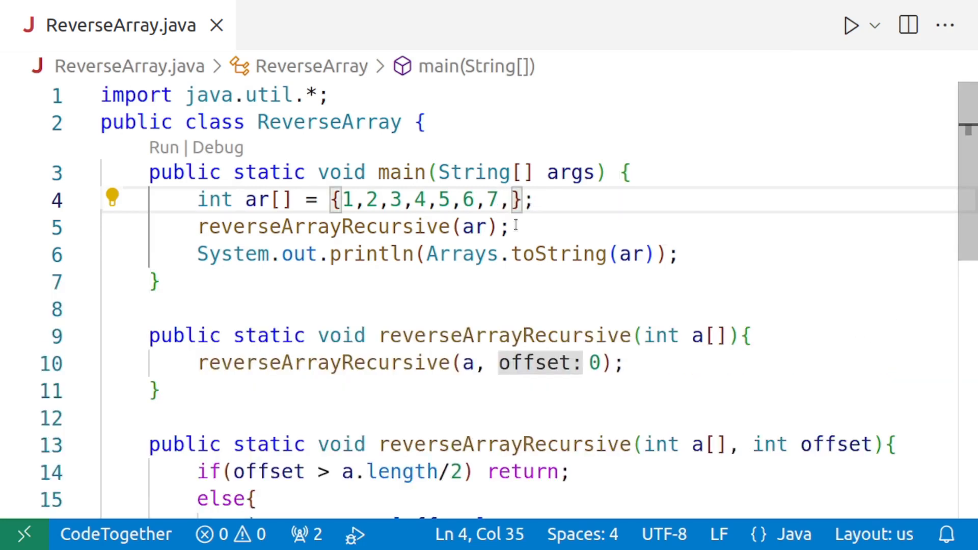
- Add 8 to the array initializer and rerun, getting the misordered [8, 7, 6, 4, 5, 3, 2, 1]
text(8)
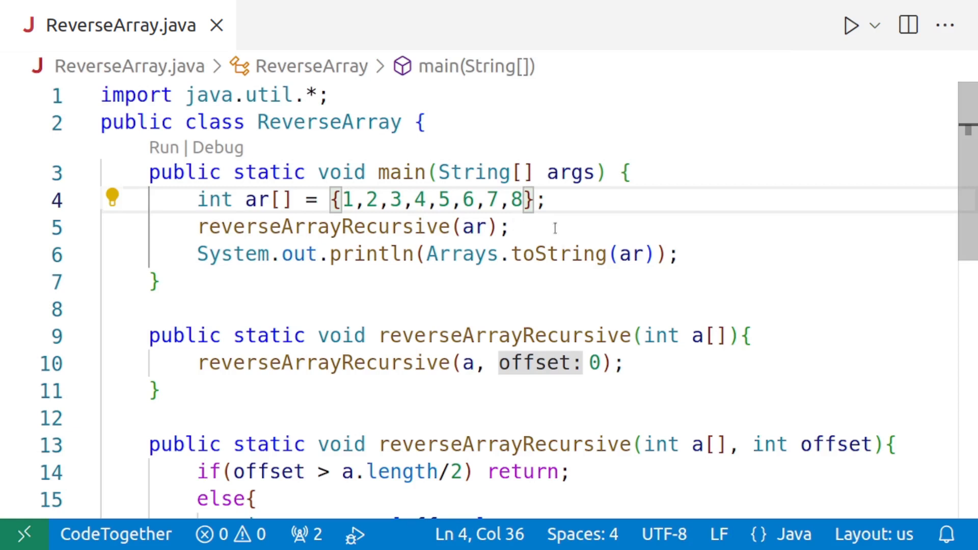
mouse_move(736, 259)
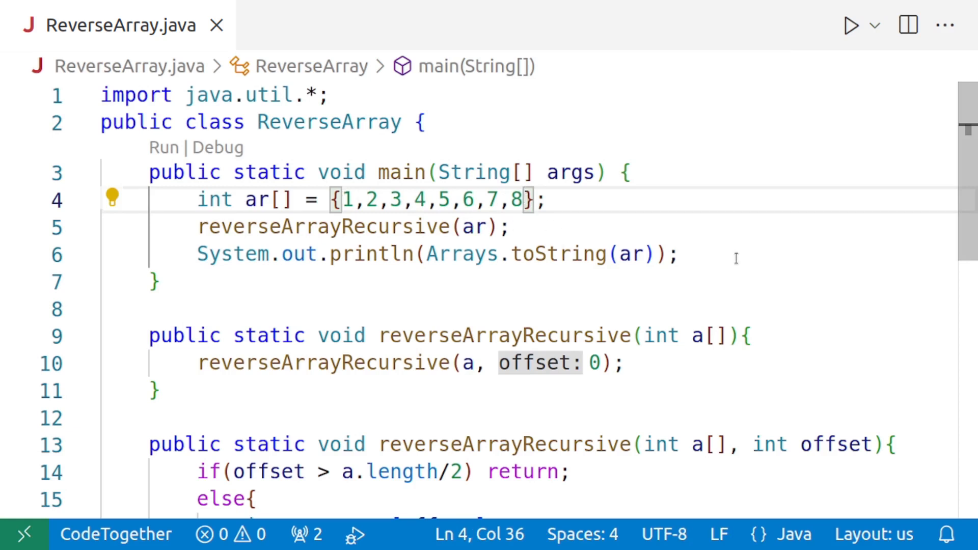
click(872, 25)
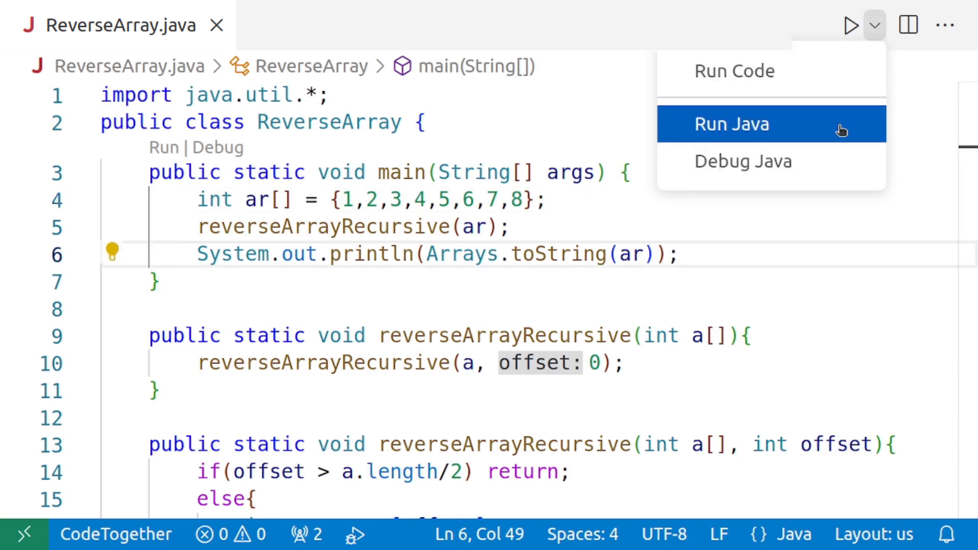
click(732, 123)
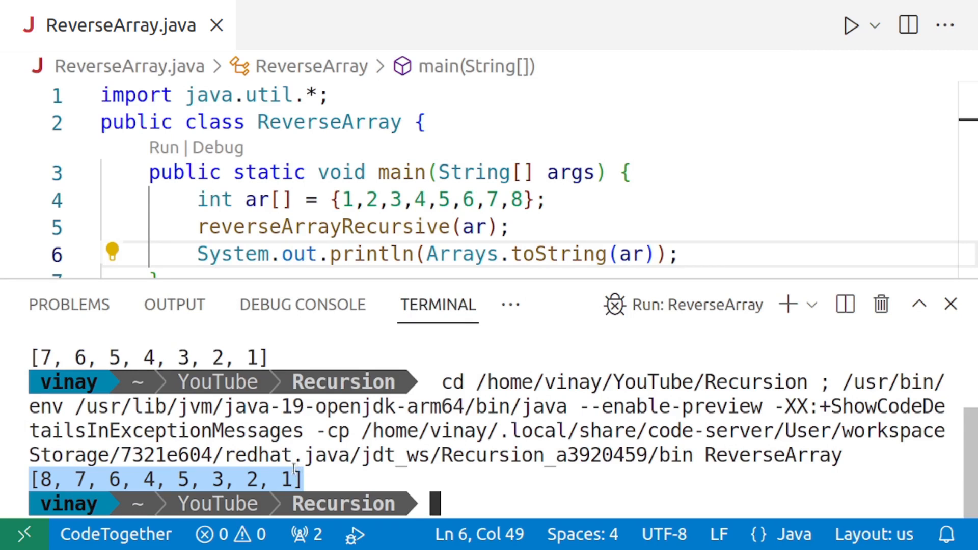
click(950, 304)
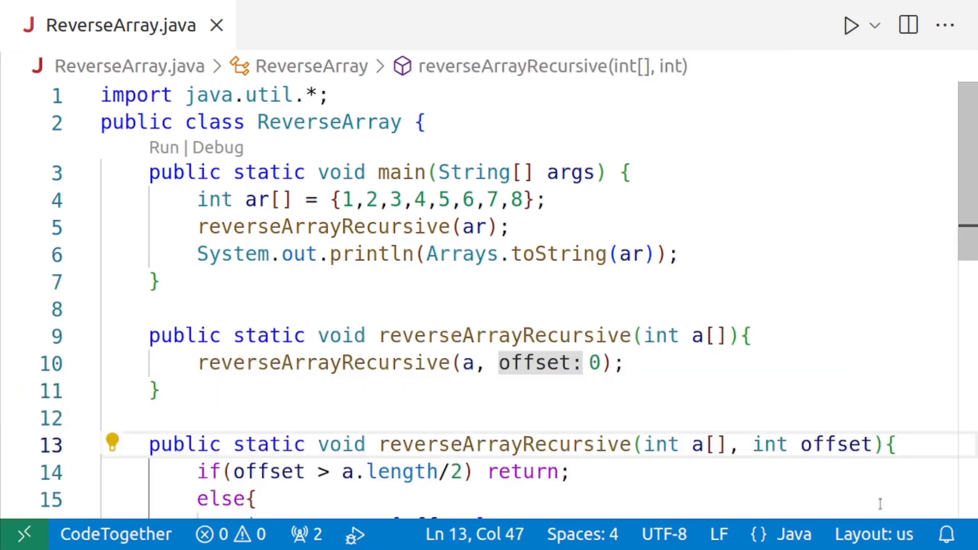